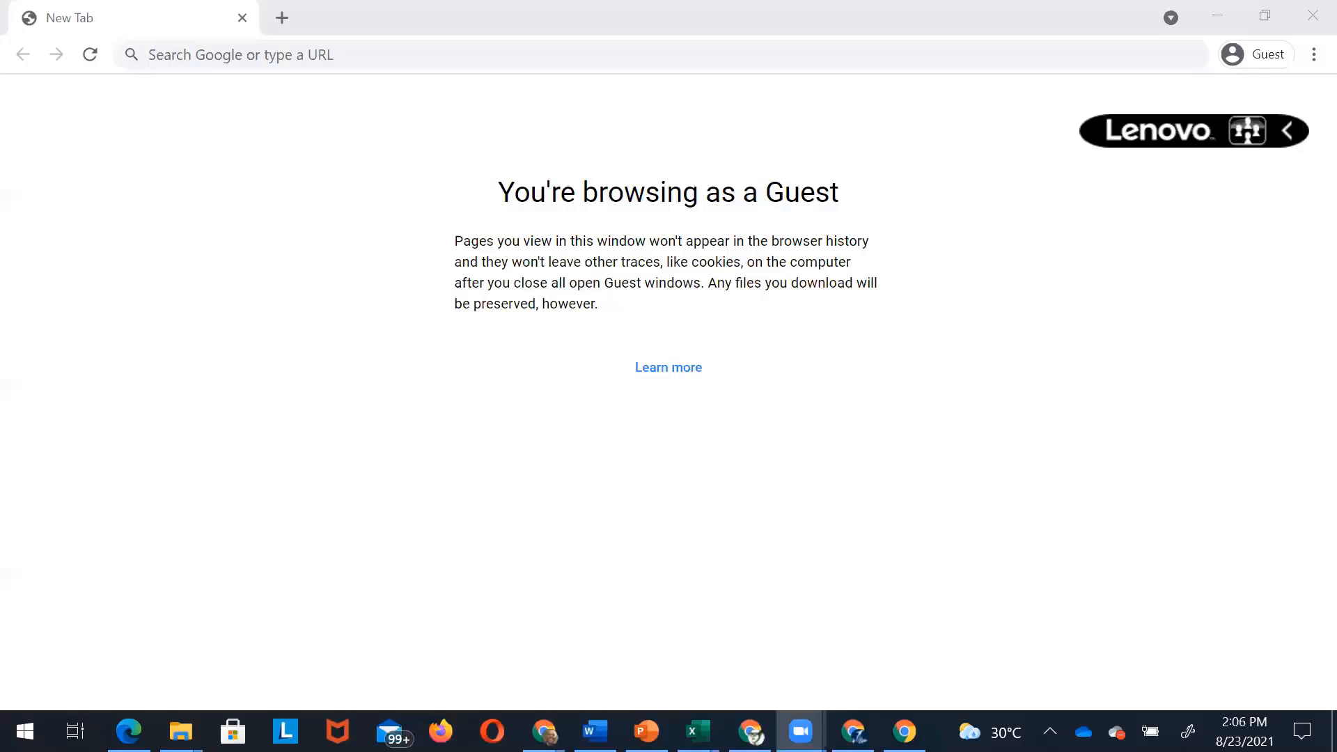
pyautogui.moveTo(1292, 529)
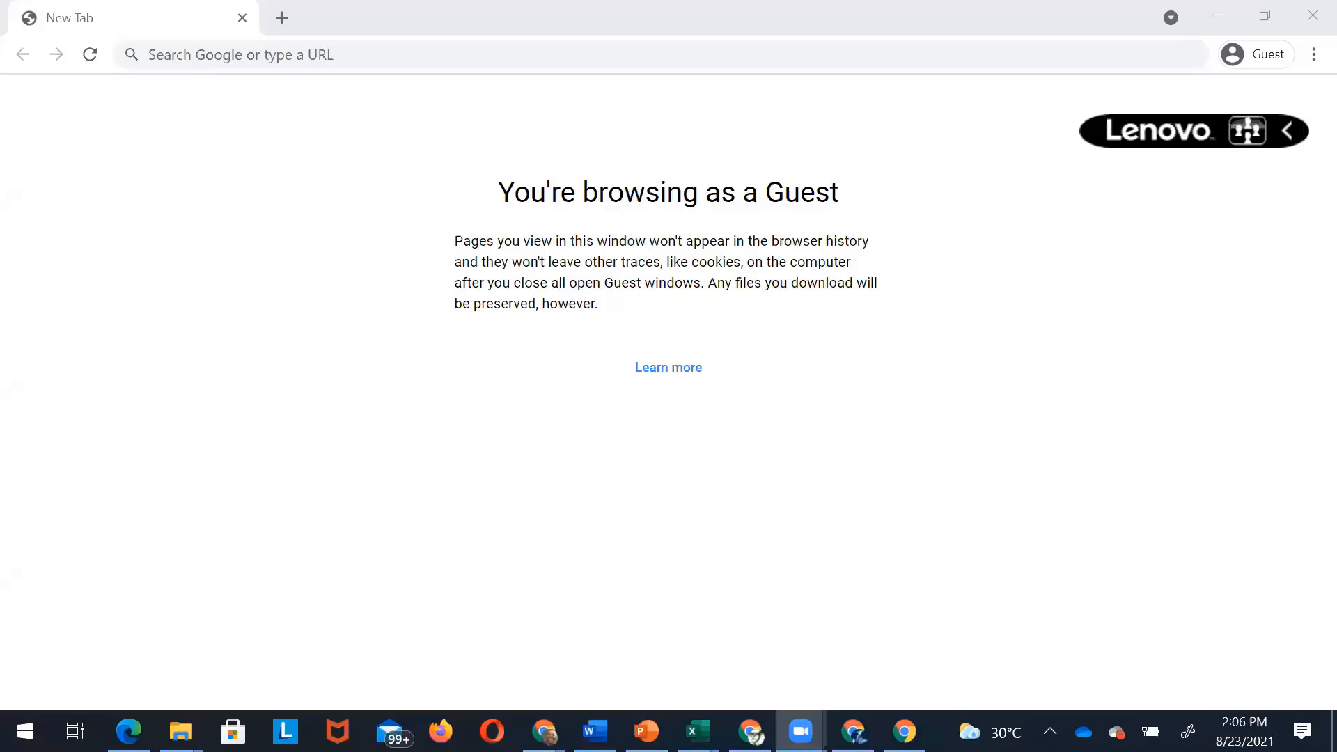
pyautogui.moveTo(1023, 256)
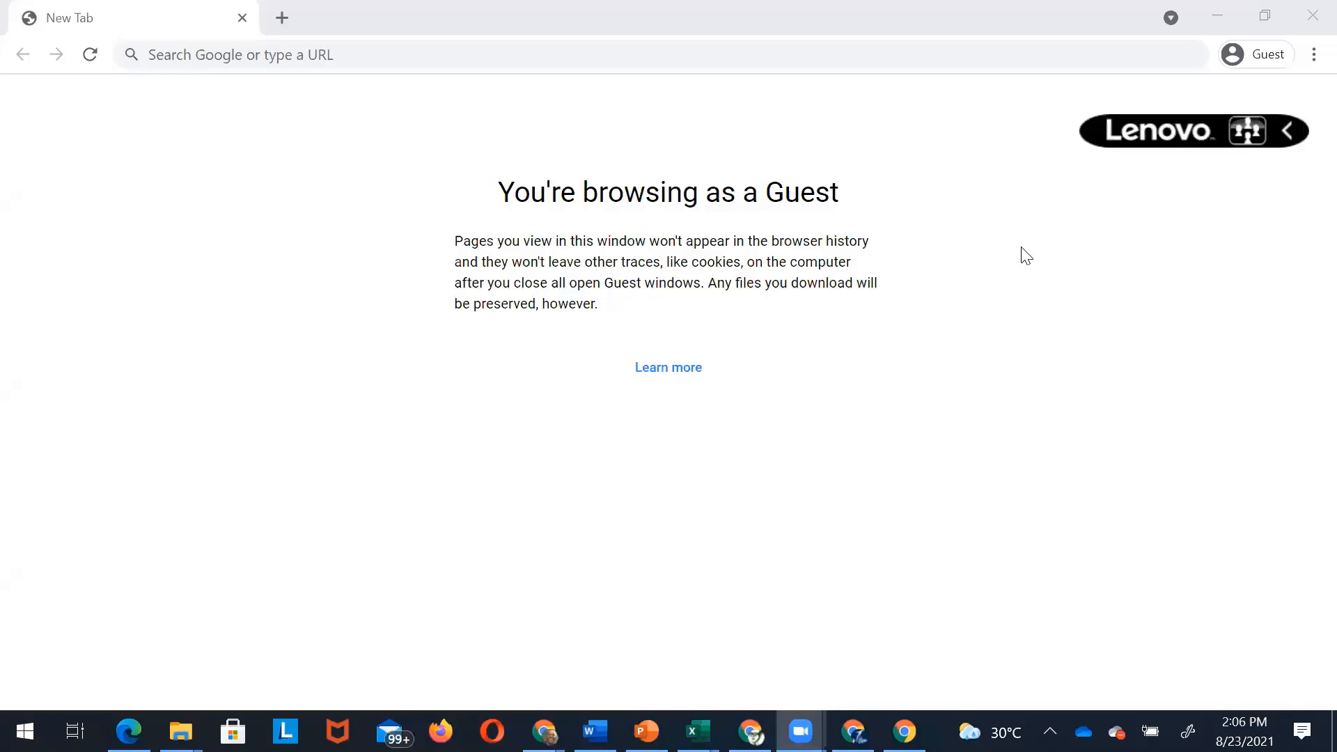
pyautogui.moveTo(1034, 241)
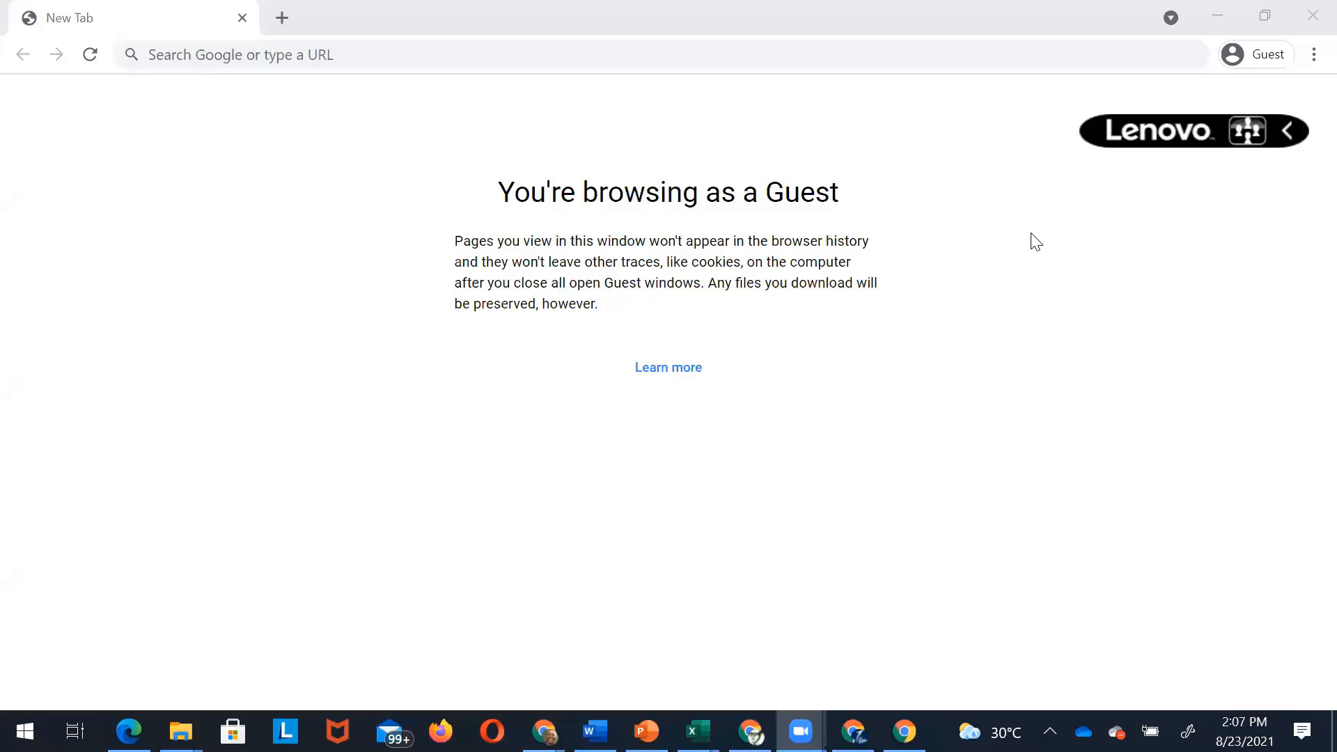
pyautogui.moveTo(1150, 284)
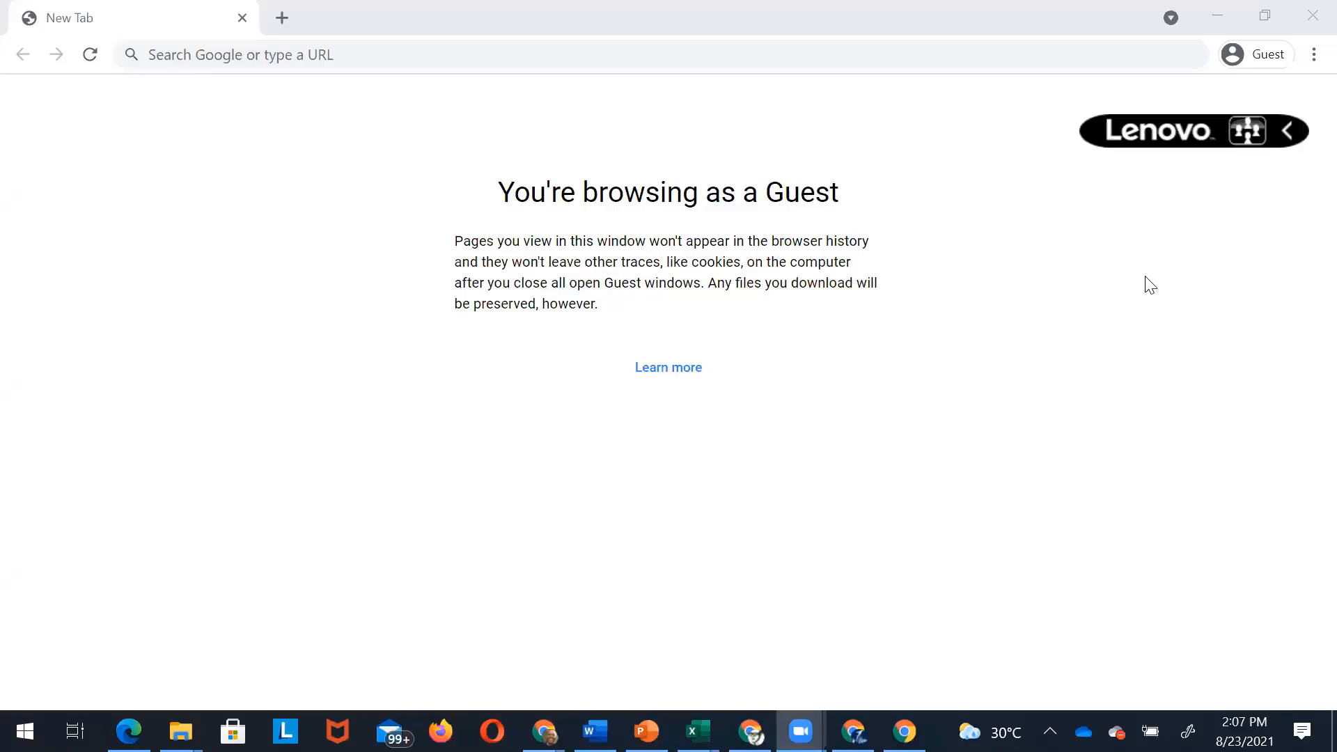
pyautogui.moveTo(1015, 484)
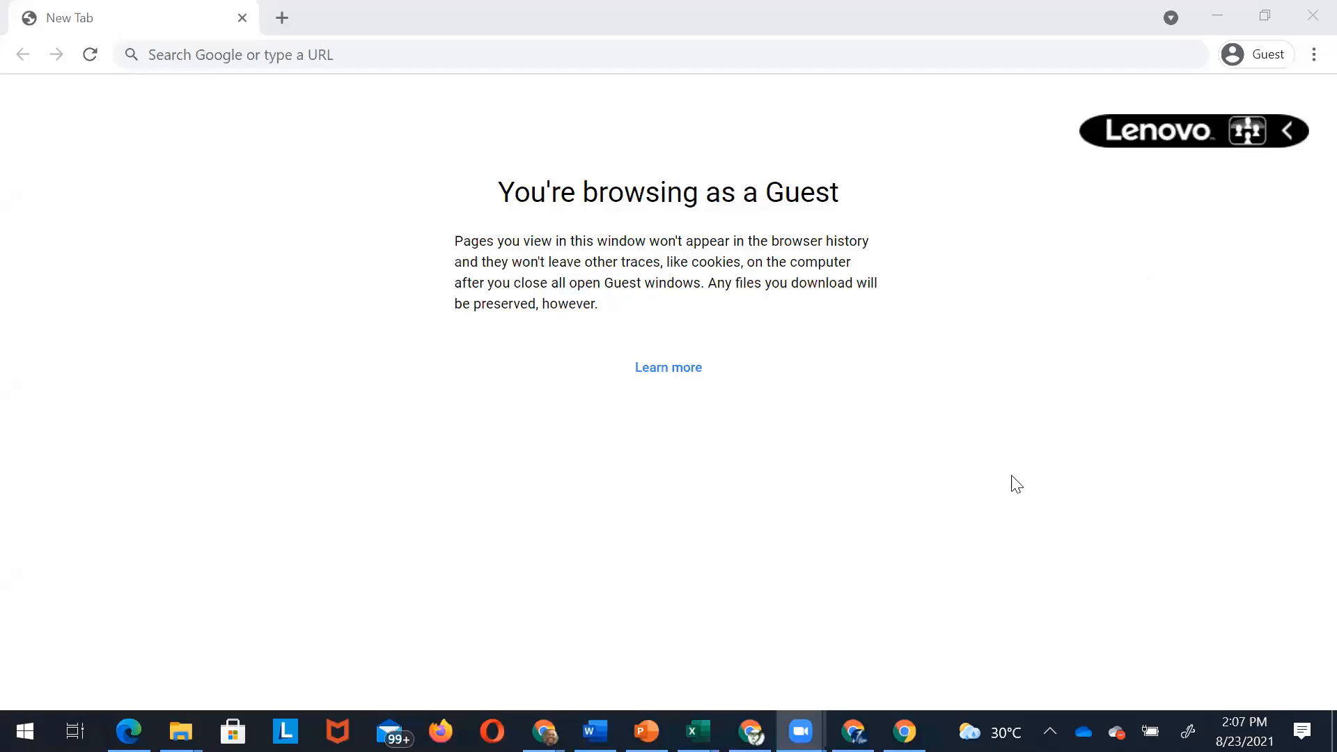
pyautogui.moveTo(1015, 452)
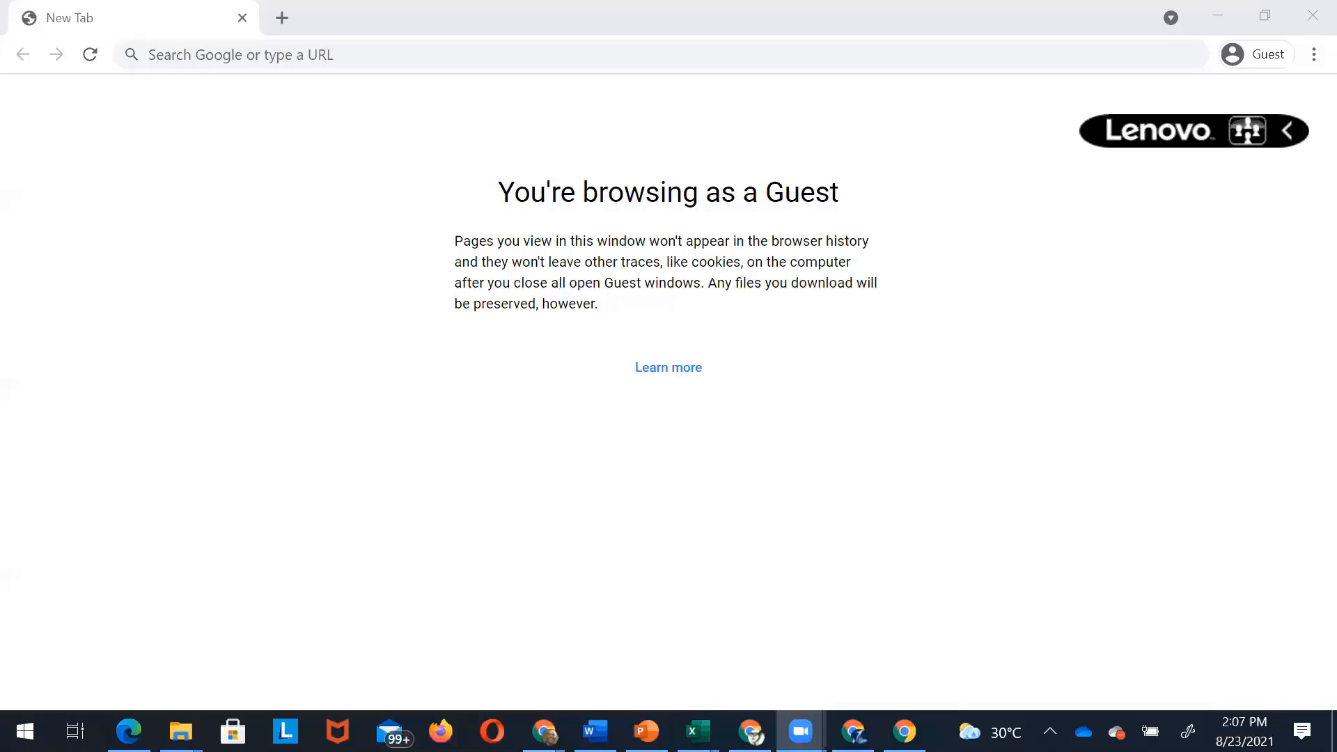
# Enter elearn.salcc.edu.lc in the address bar to load the SALCC eLearning site.
pyautogui.click(415, 55)
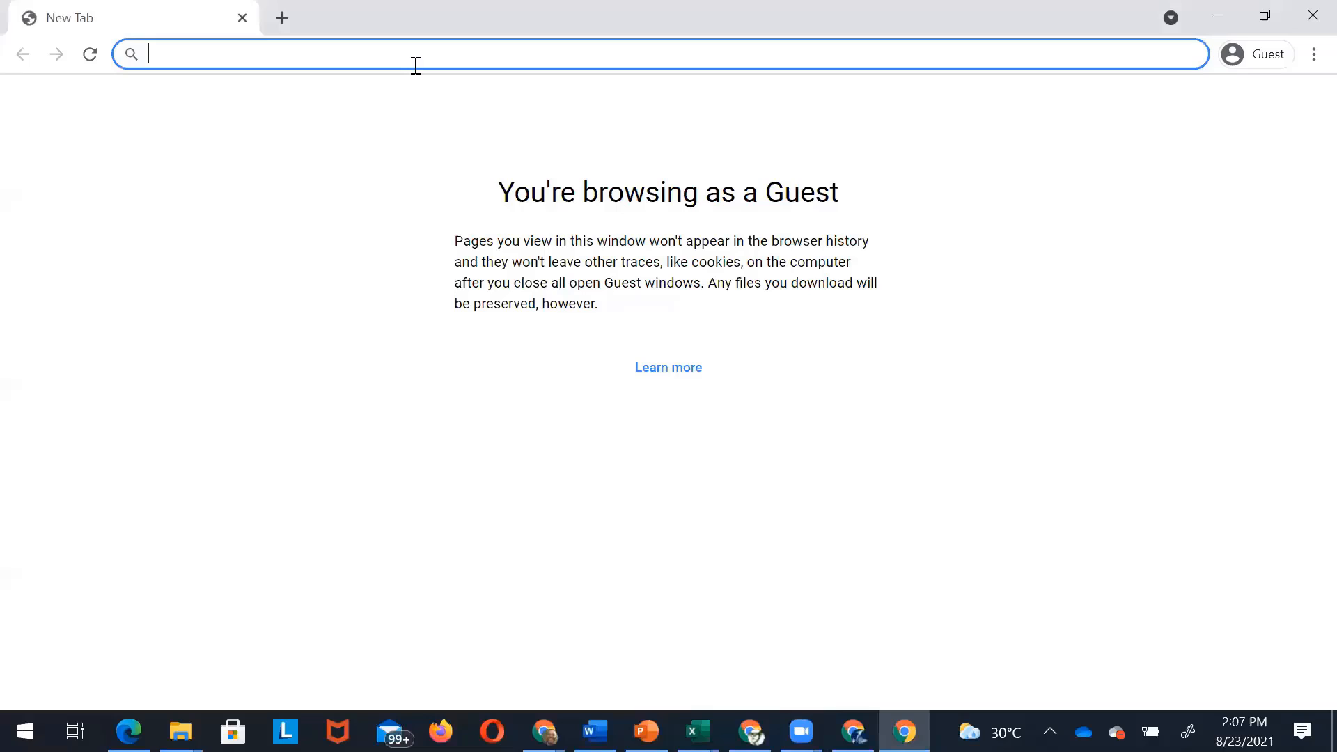
pyautogui.write('elearn')
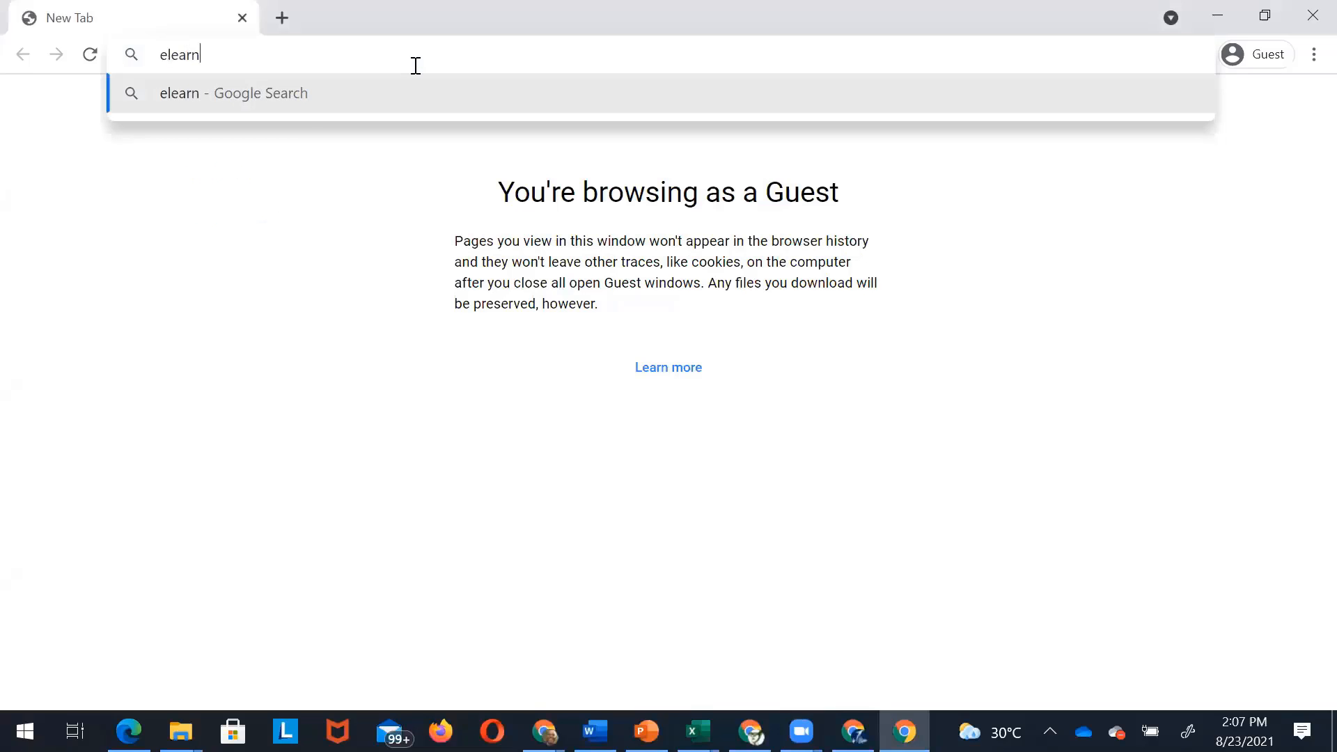
pyautogui.write('.salcc.edu')
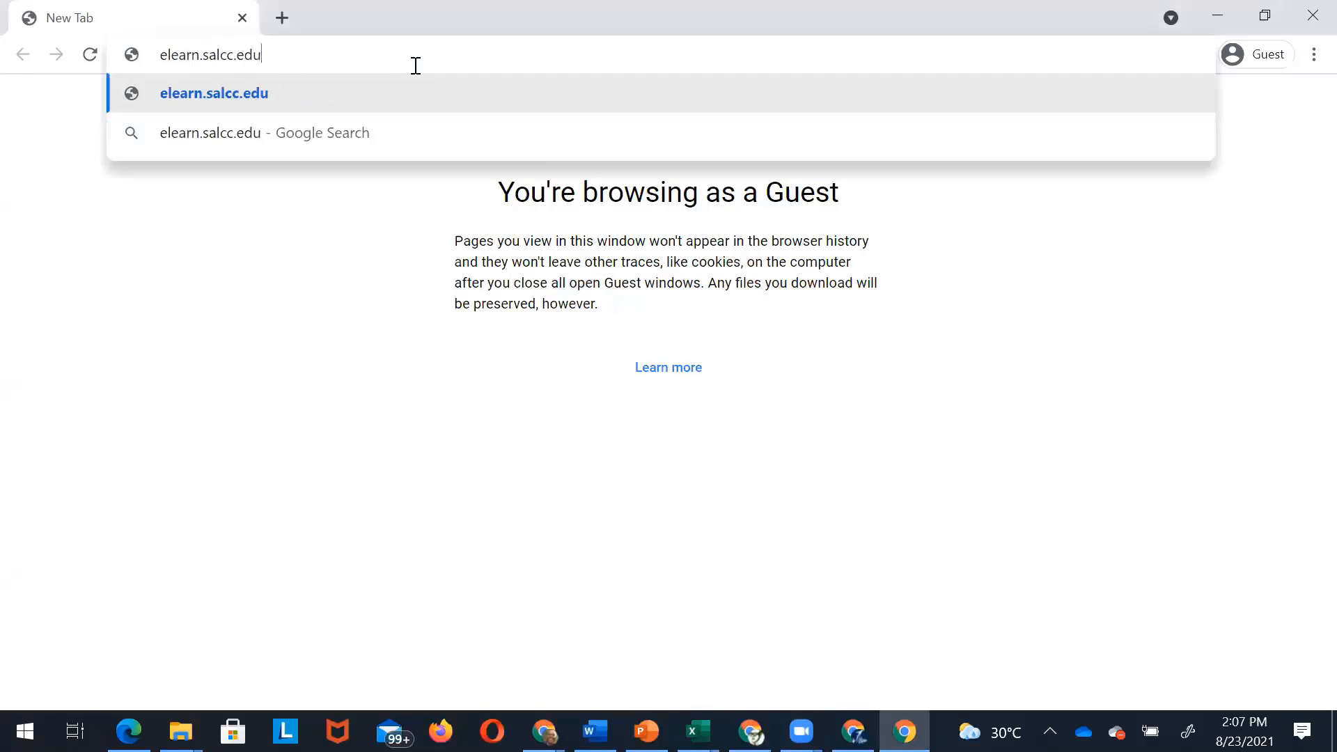
pyautogui.write('.lc')
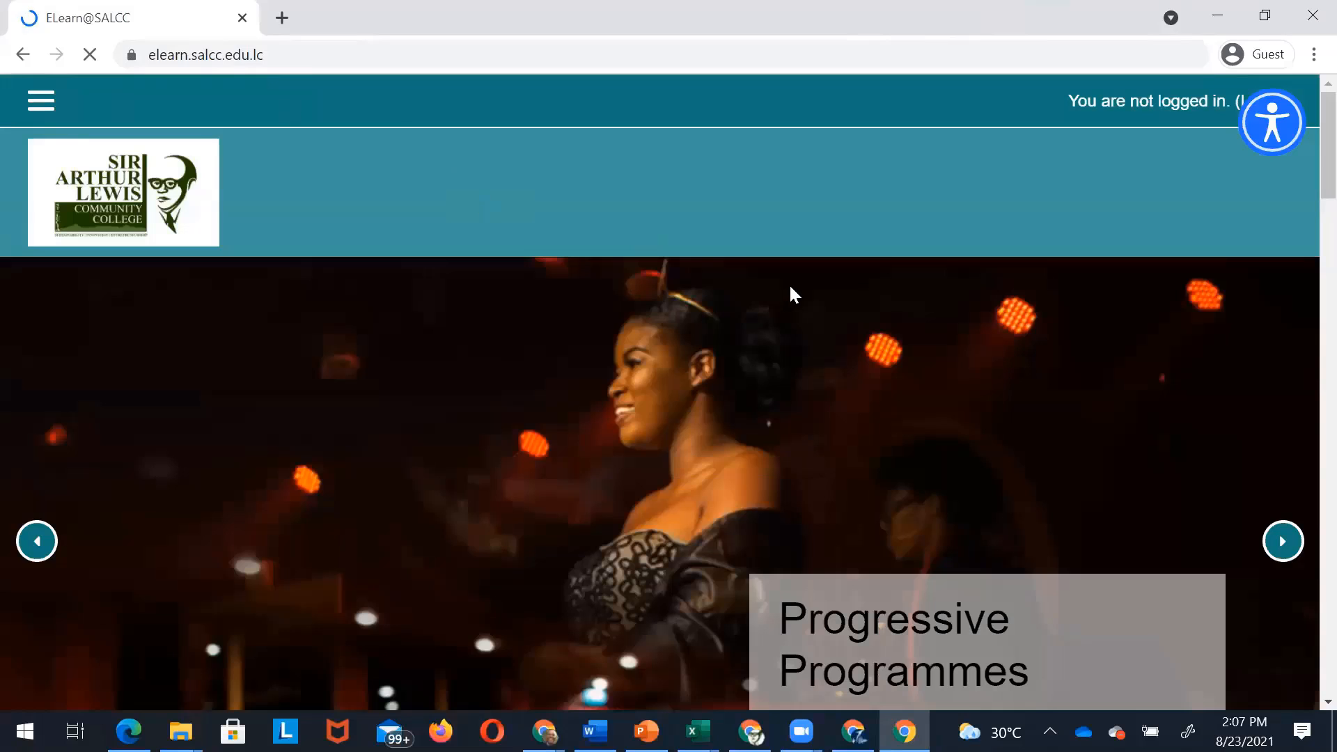
pyautogui.click(1188, 54)
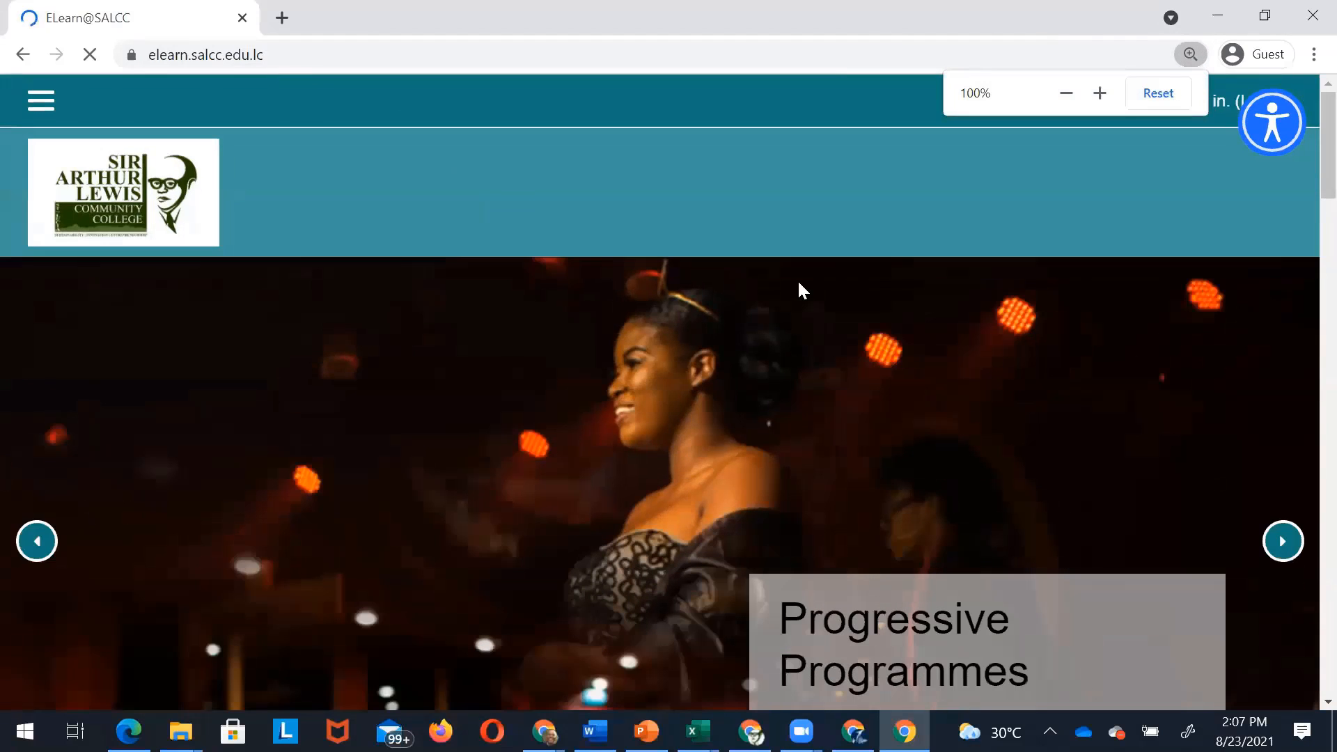
pyautogui.click(1065, 93)
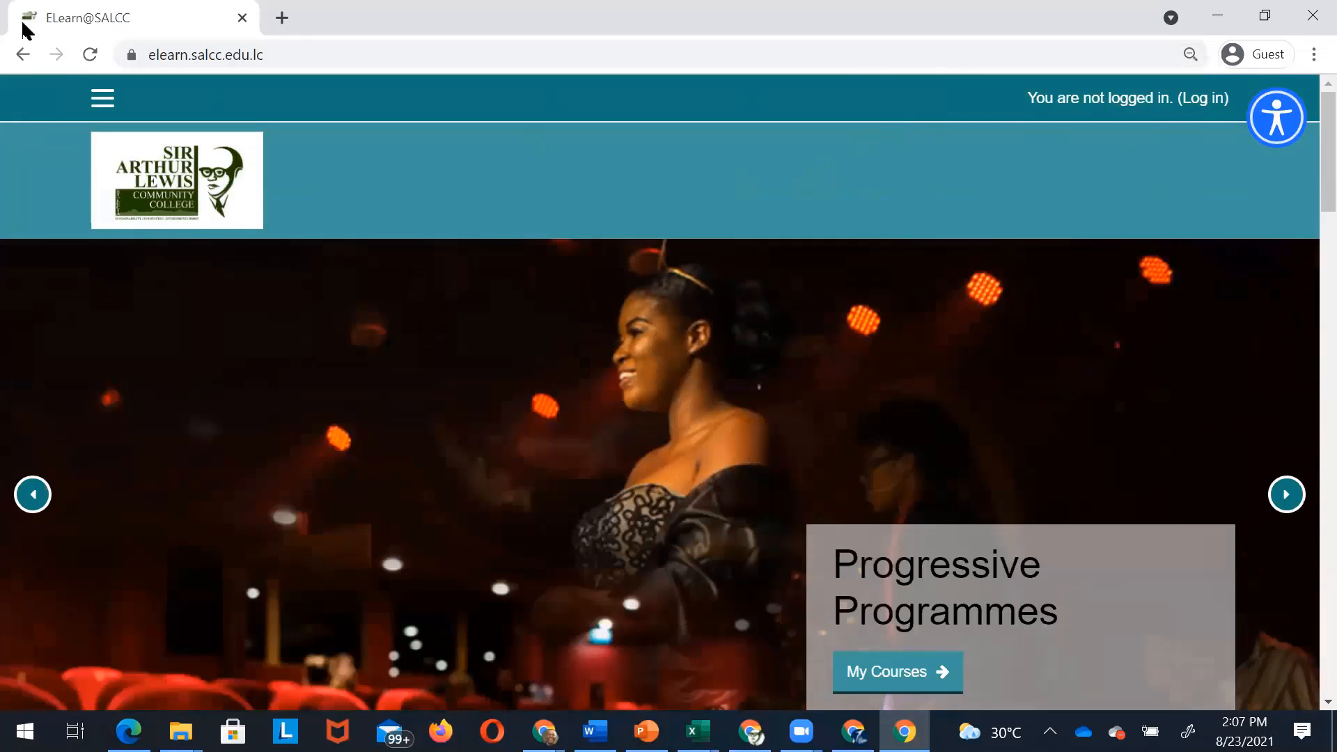
pyautogui.moveTo(102, 98)
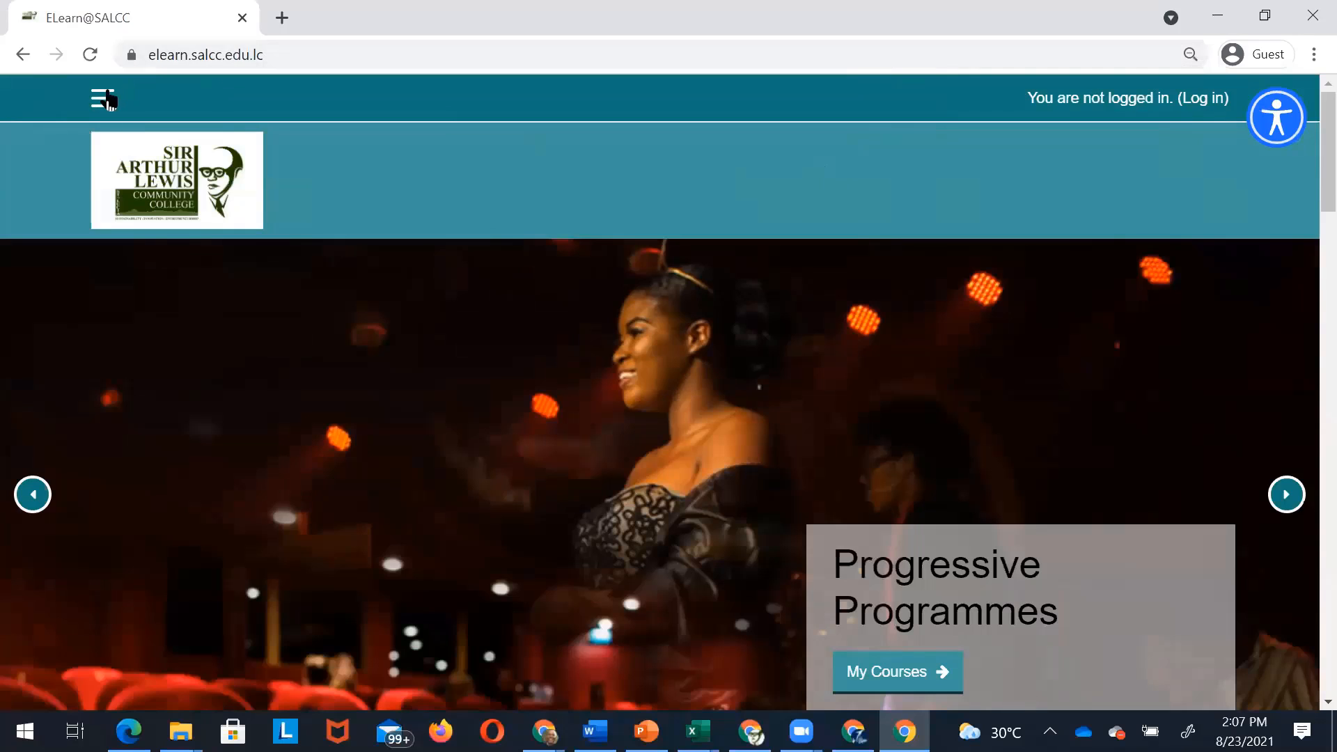
pyautogui.click(102, 97)
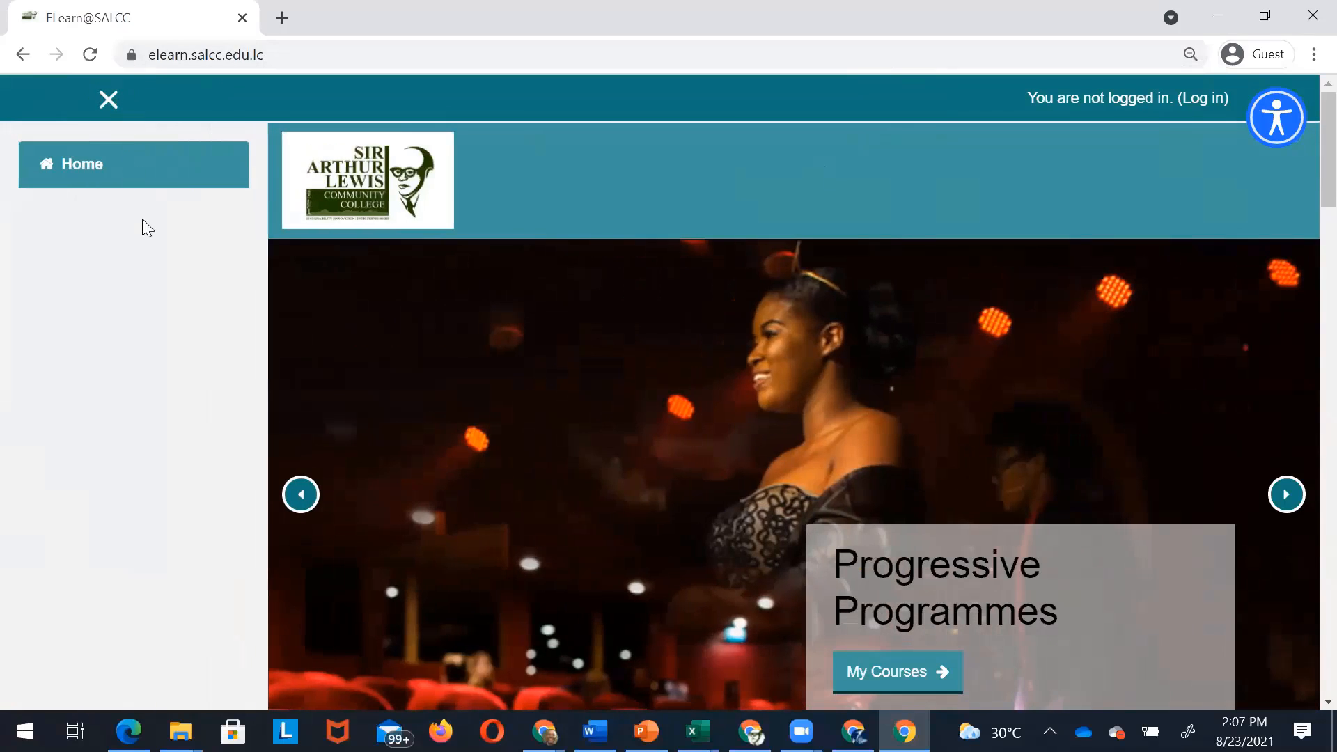
pyautogui.moveTo(164, 384)
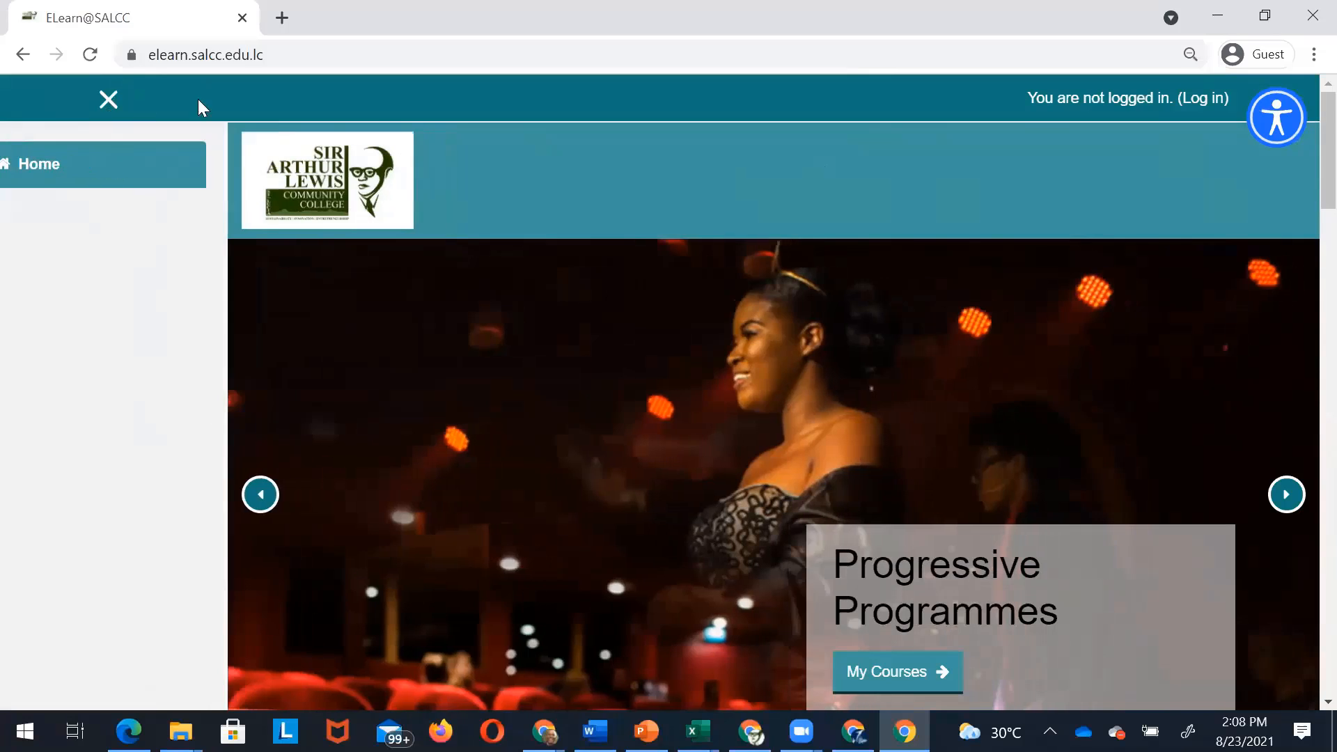
pyautogui.click(107, 99)
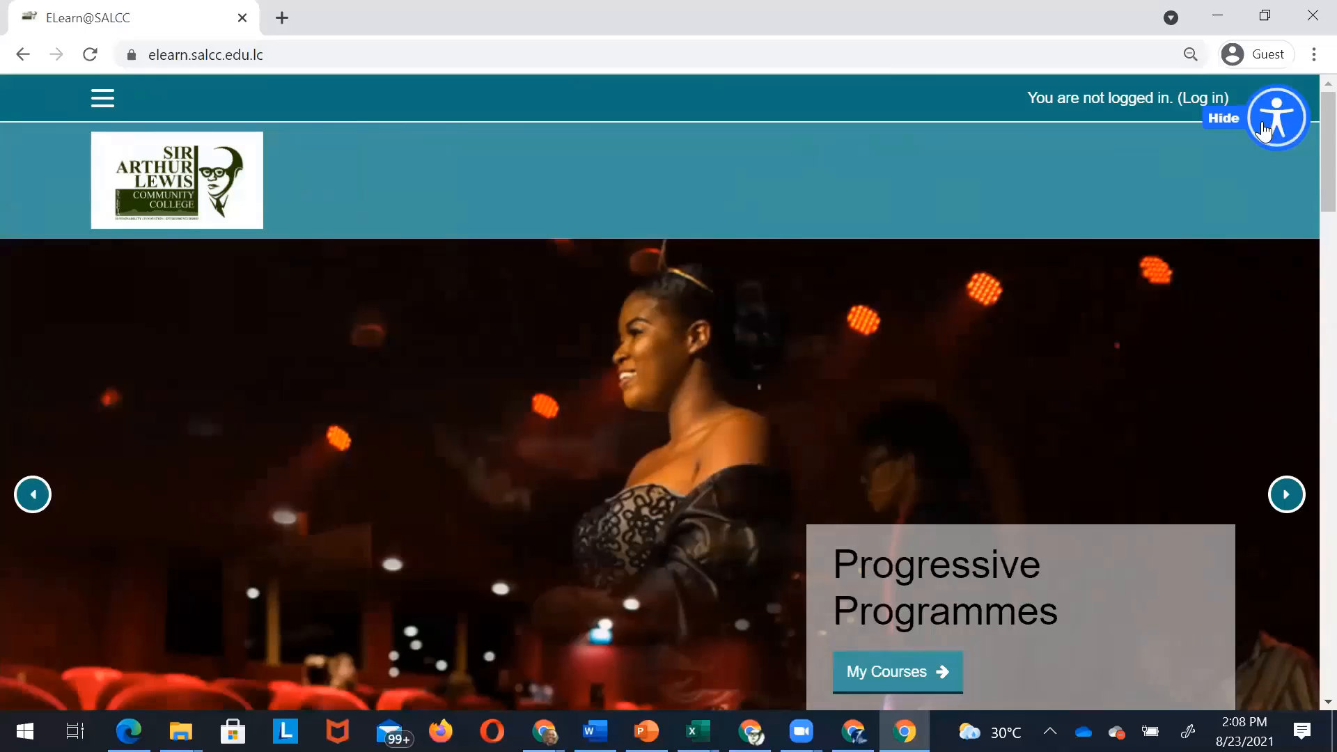
pyautogui.moveTo(1277, 117)
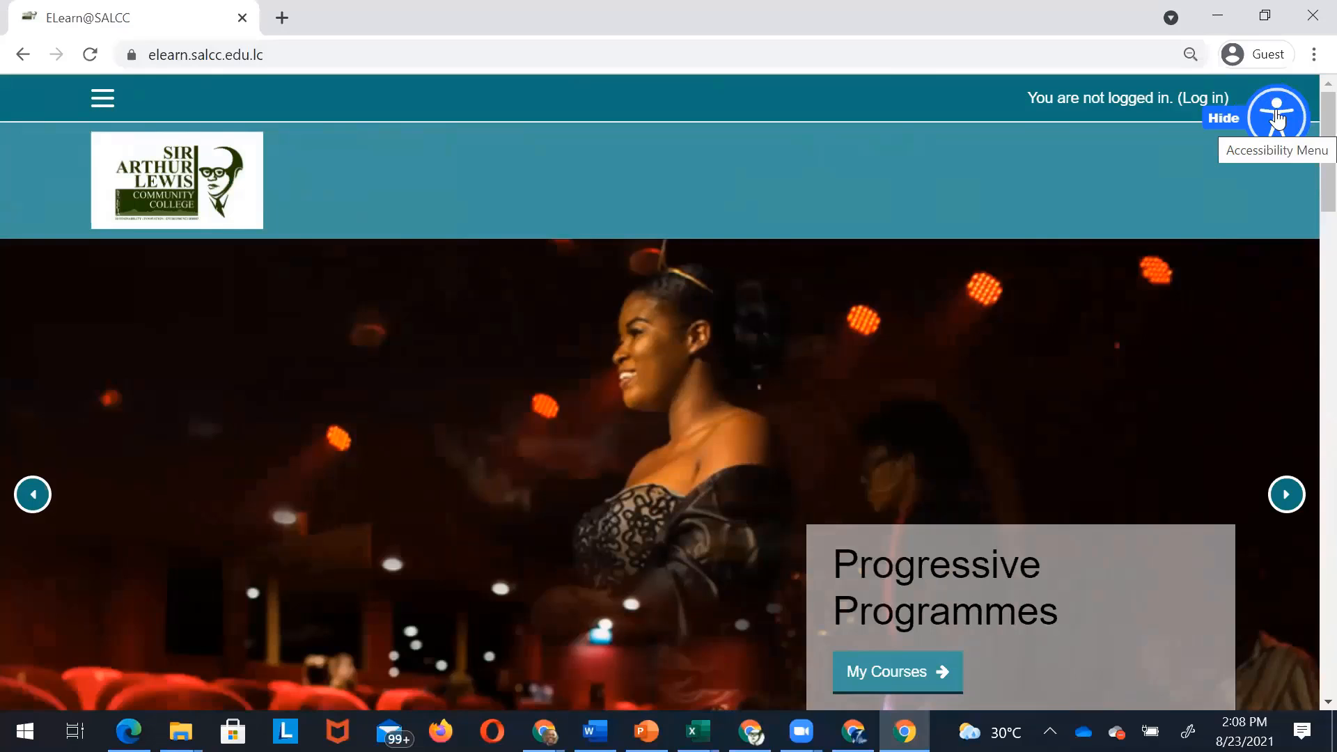
# Apply Bigger Text and wider text spacing in the UserWay accessibility menu, then dismiss it.
pyautogui.click(1277, 117)
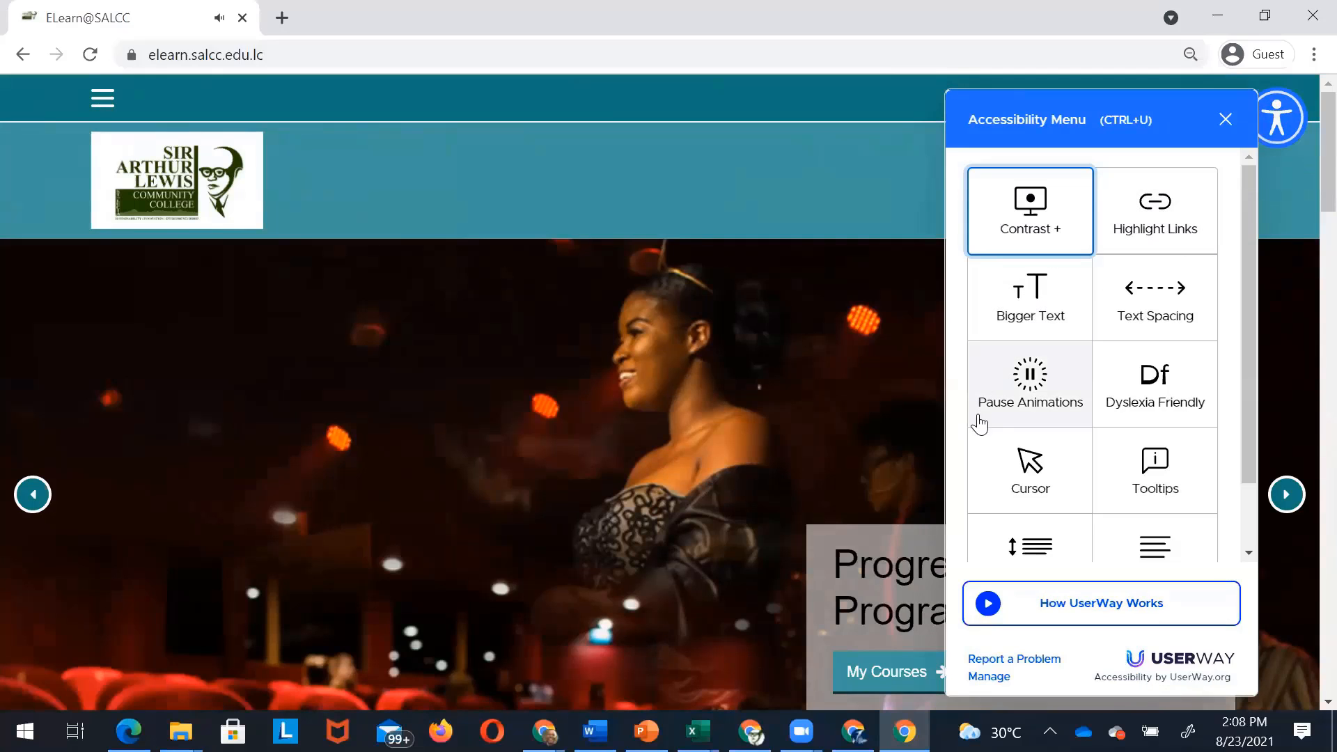
pyautogui.moveTo(1029, 298)
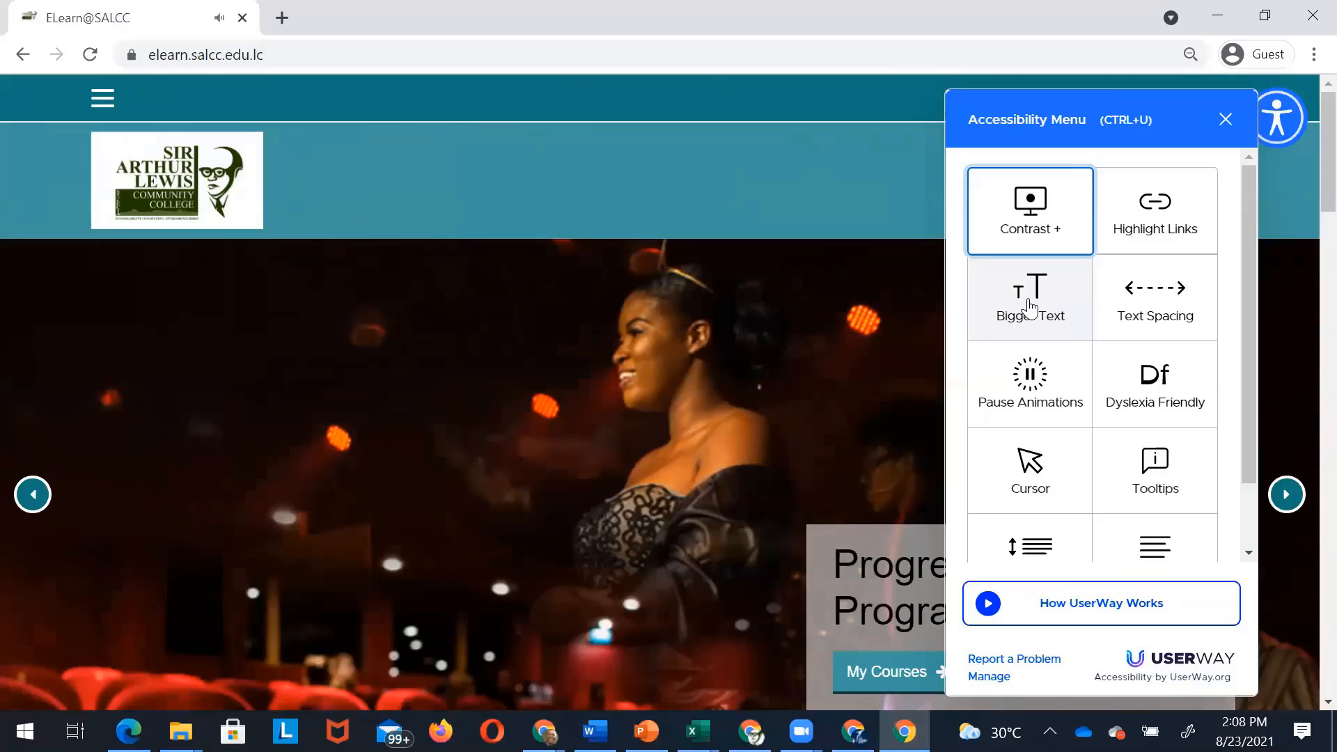
pyautogui.click(1027, 297)
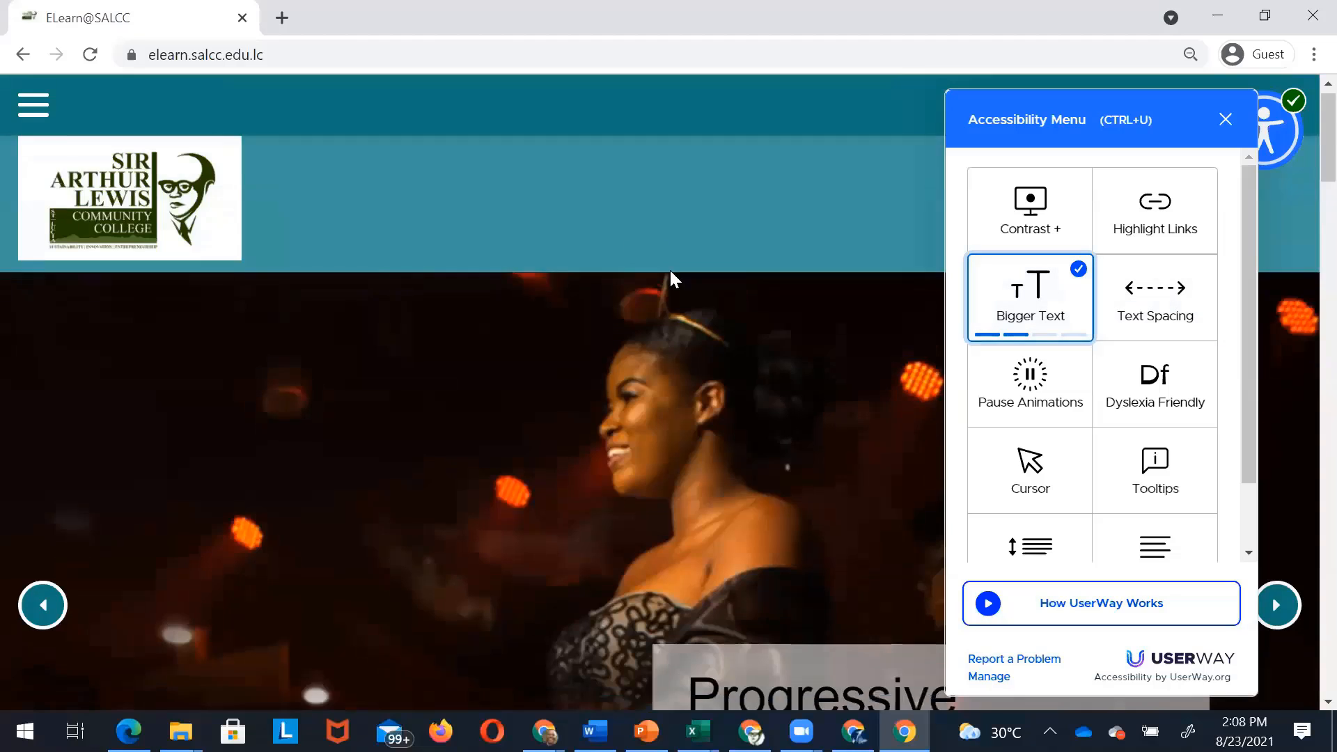
pyautogui.scroll(-3)
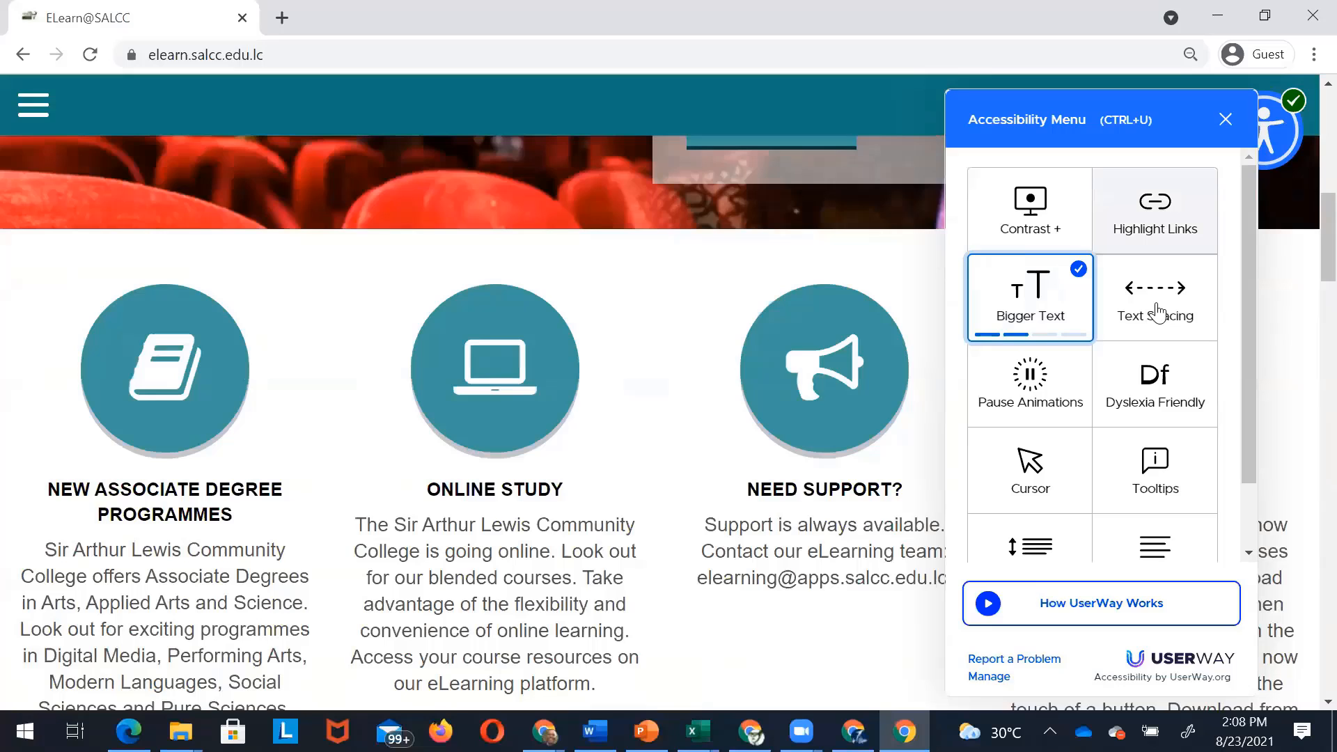
pyautogui.click(1153, 297)
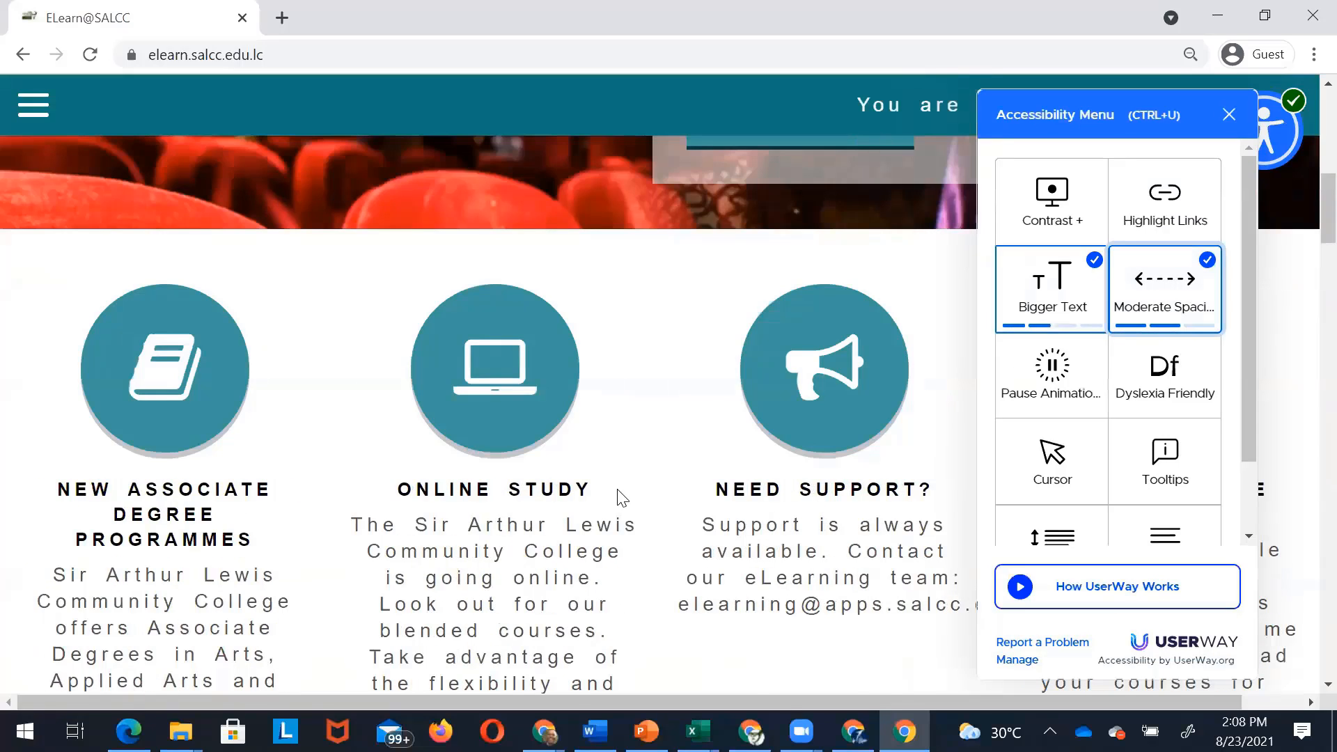
pyautogui.click(1162, 287)
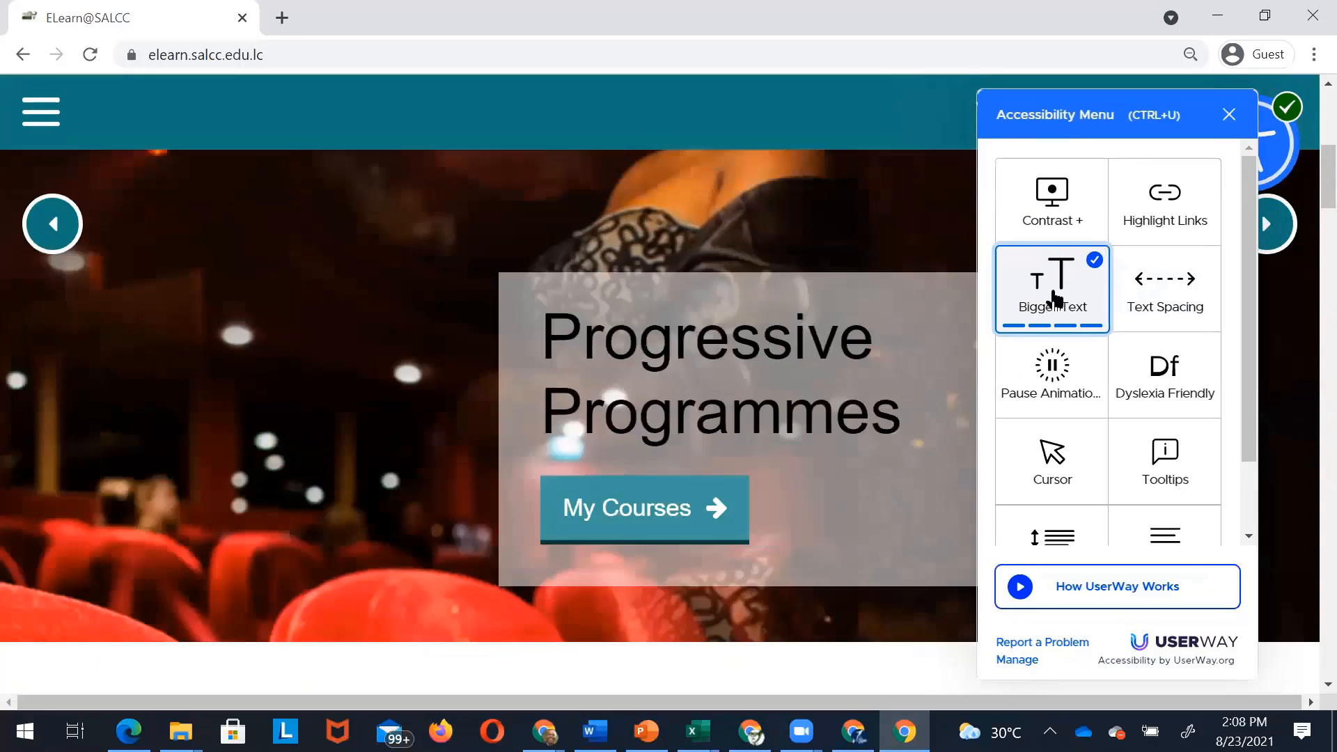
pyautogui.scroll(-3)
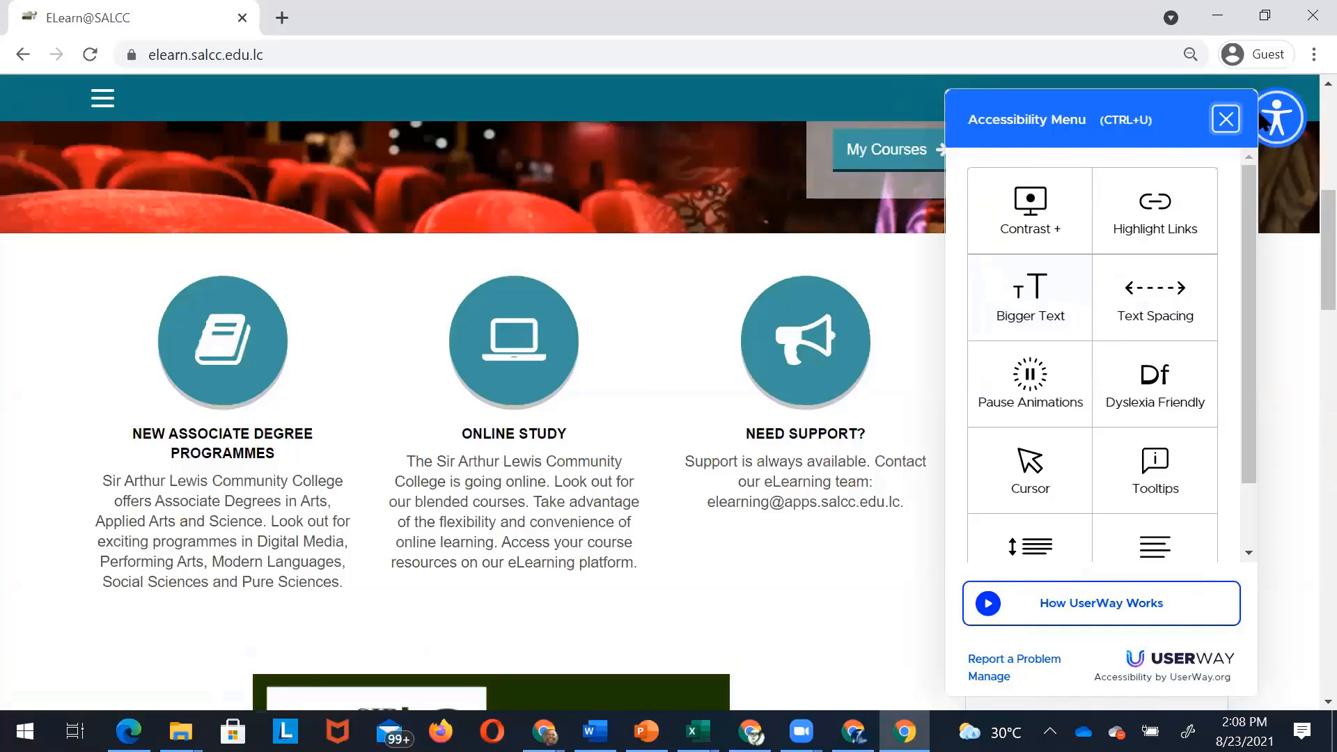
pyautogui.click(1225, 118)
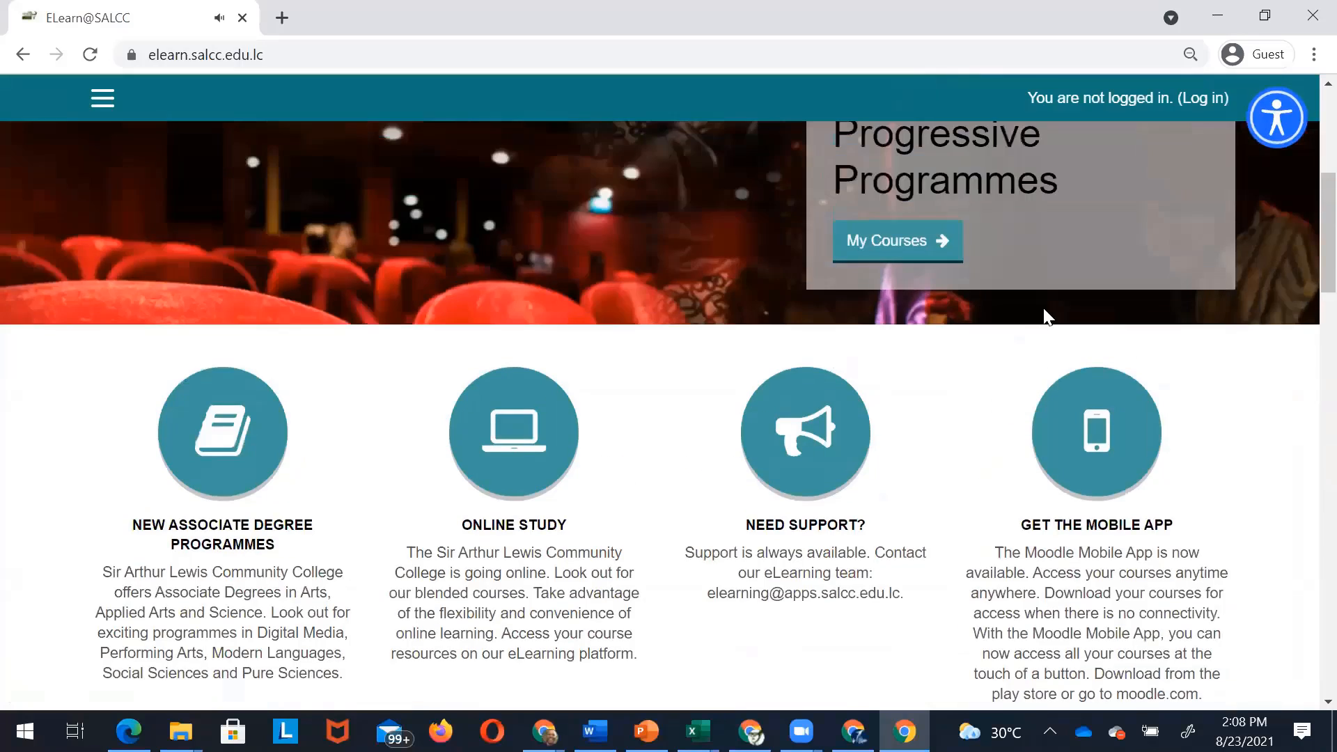
# Hide the UserWay accessibility widget from the college home page.
pyautogui.scroll(3)
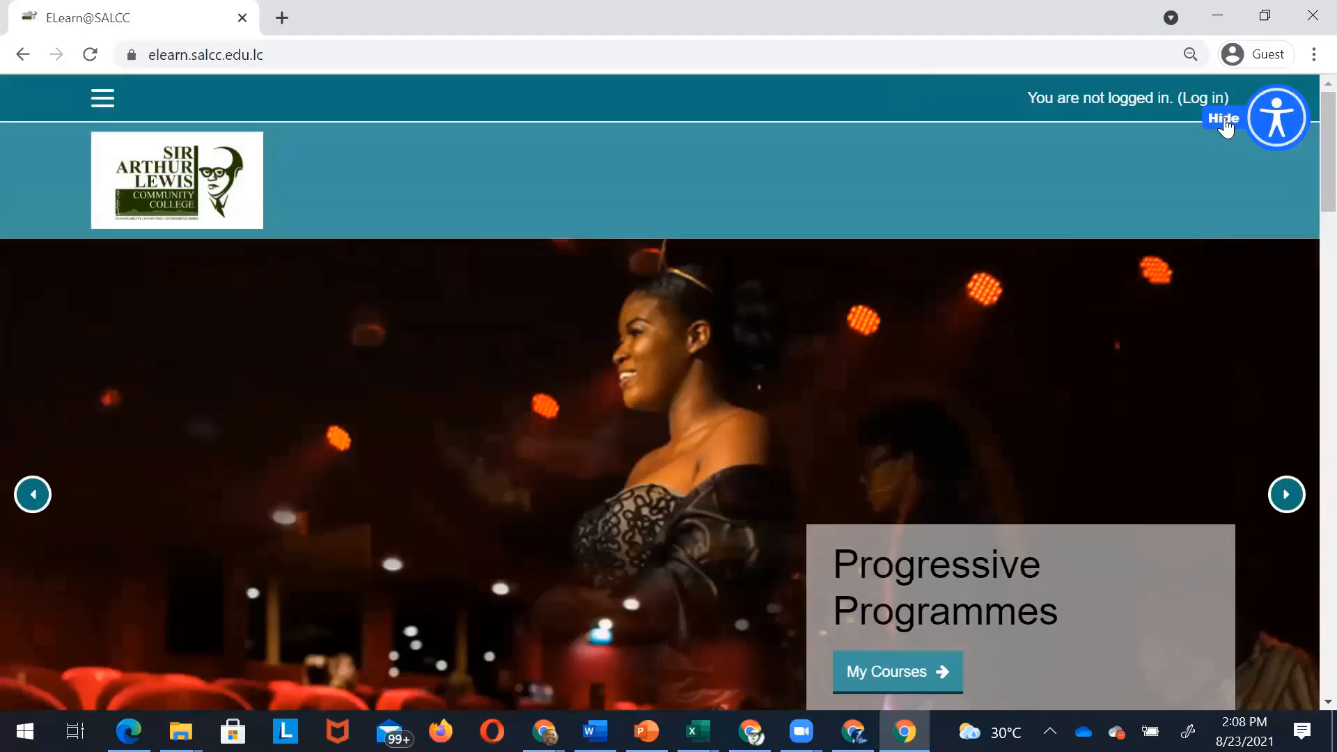
pyautogui.moveTo(1276, 117)
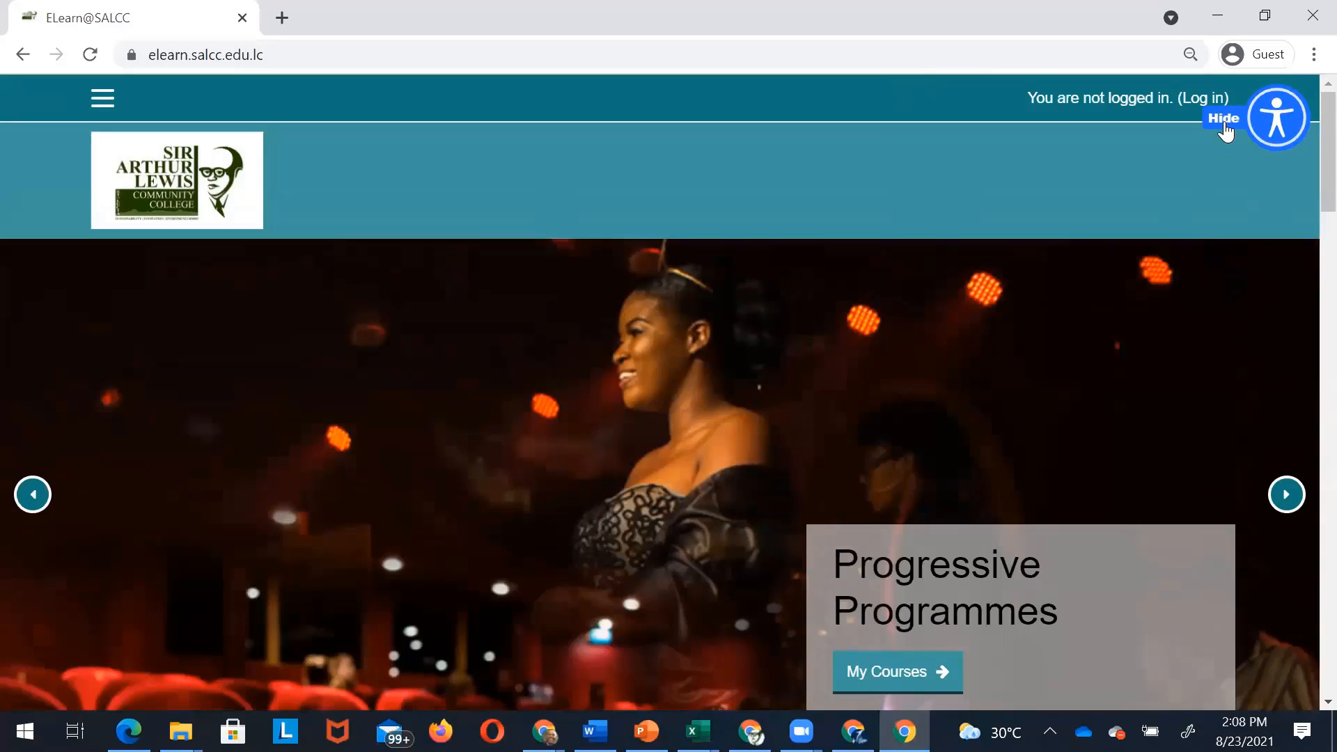
pyautogui.click(1221, 117)
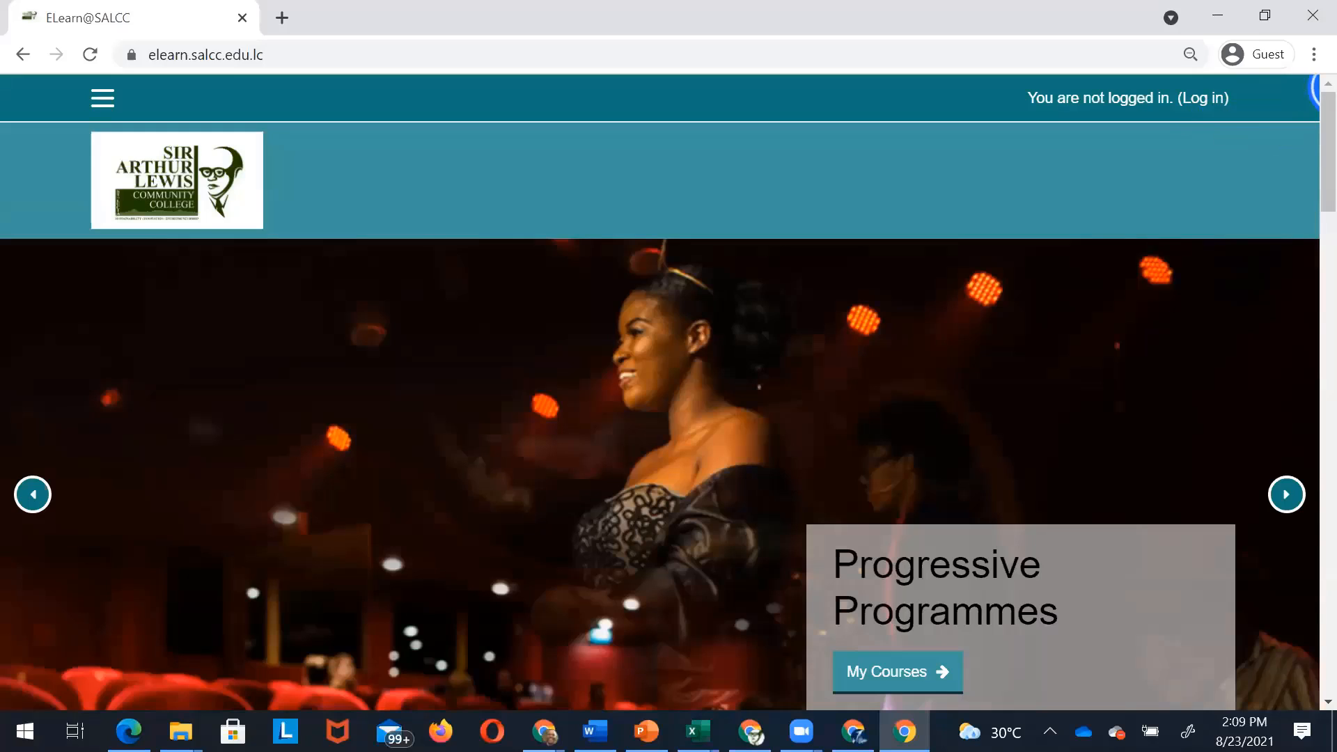
pyautogui.moveTo(164, 392)
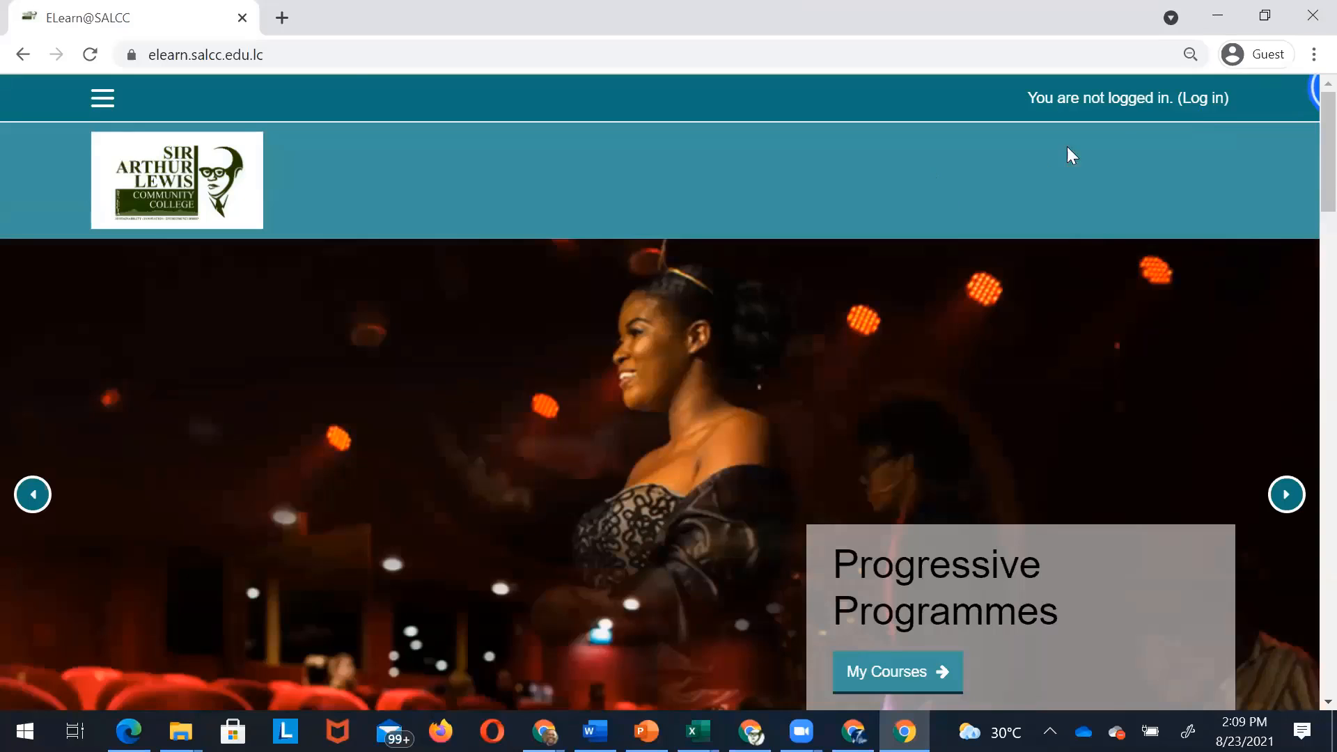
pyautogui.moveTo(1146, 117)
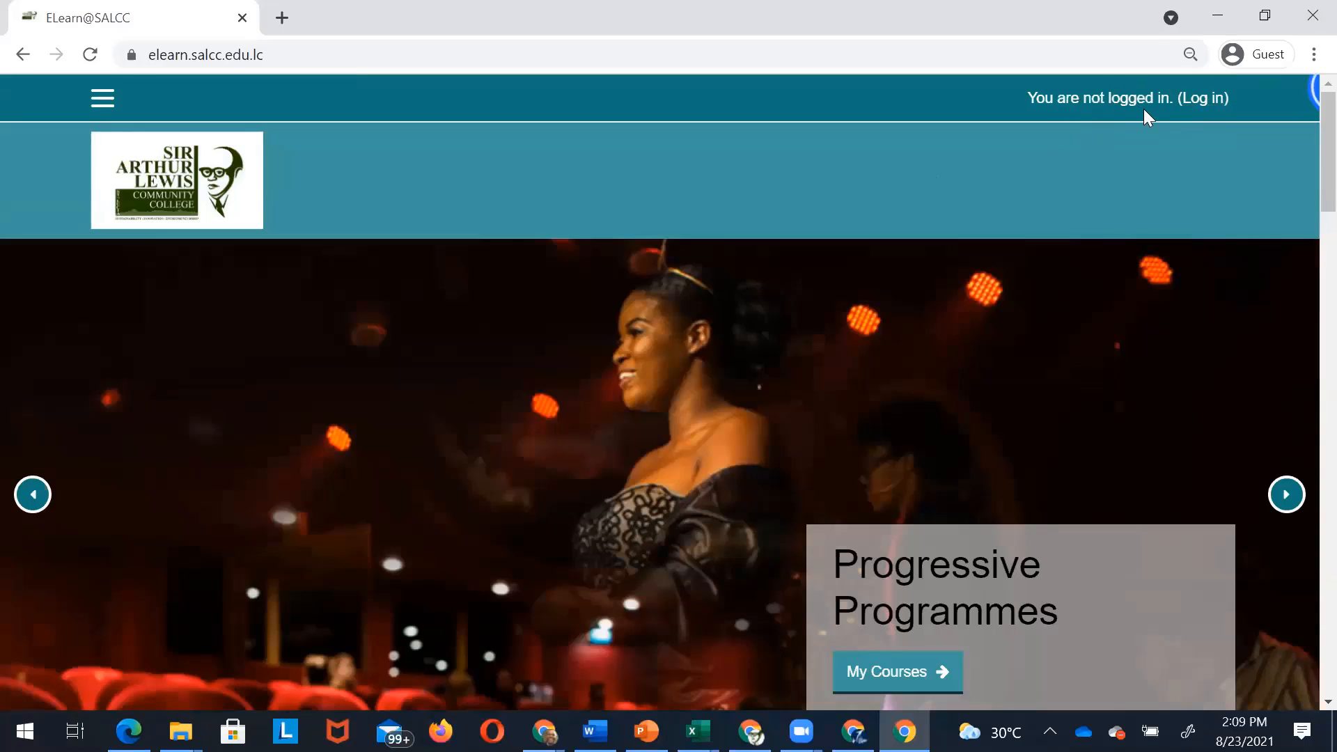
pyautogui.moveTo(1202, 98)
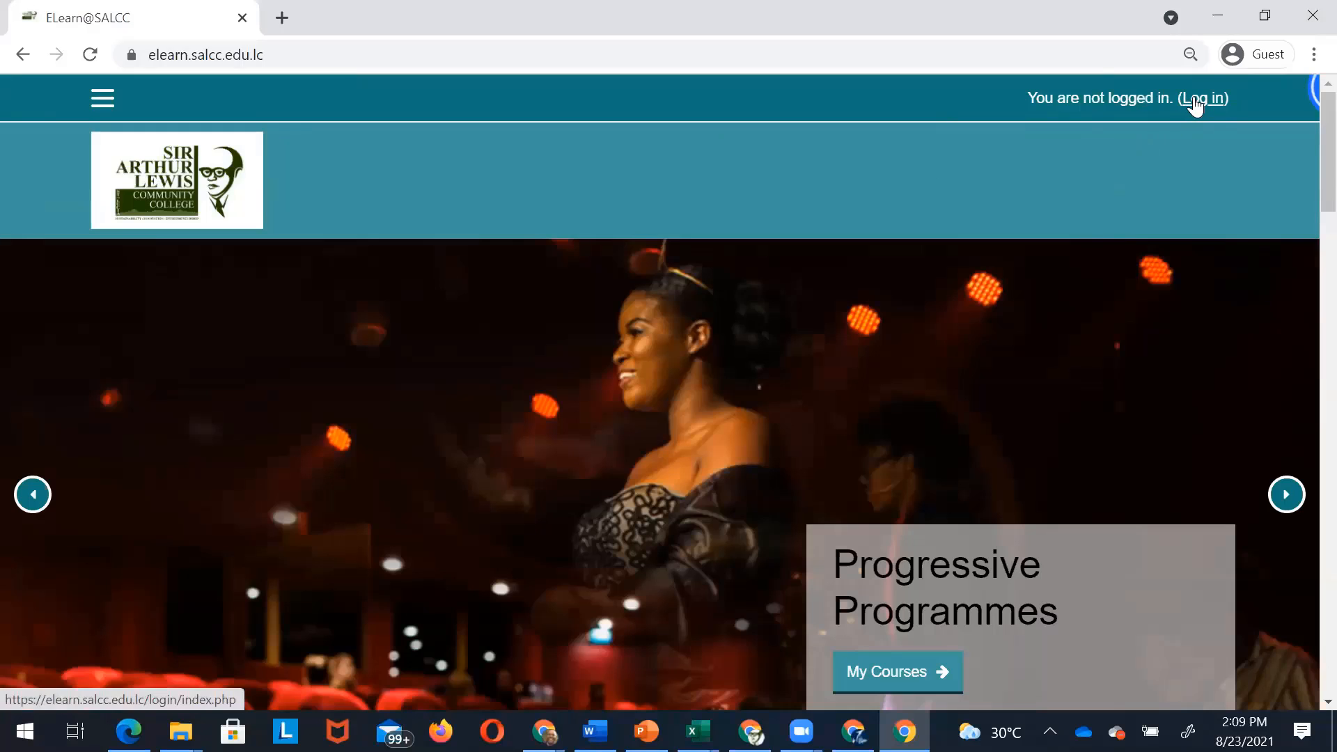
# Use the top-bar Log in link to reach the account sign-in form.
pyautogui.click(1200, 98)
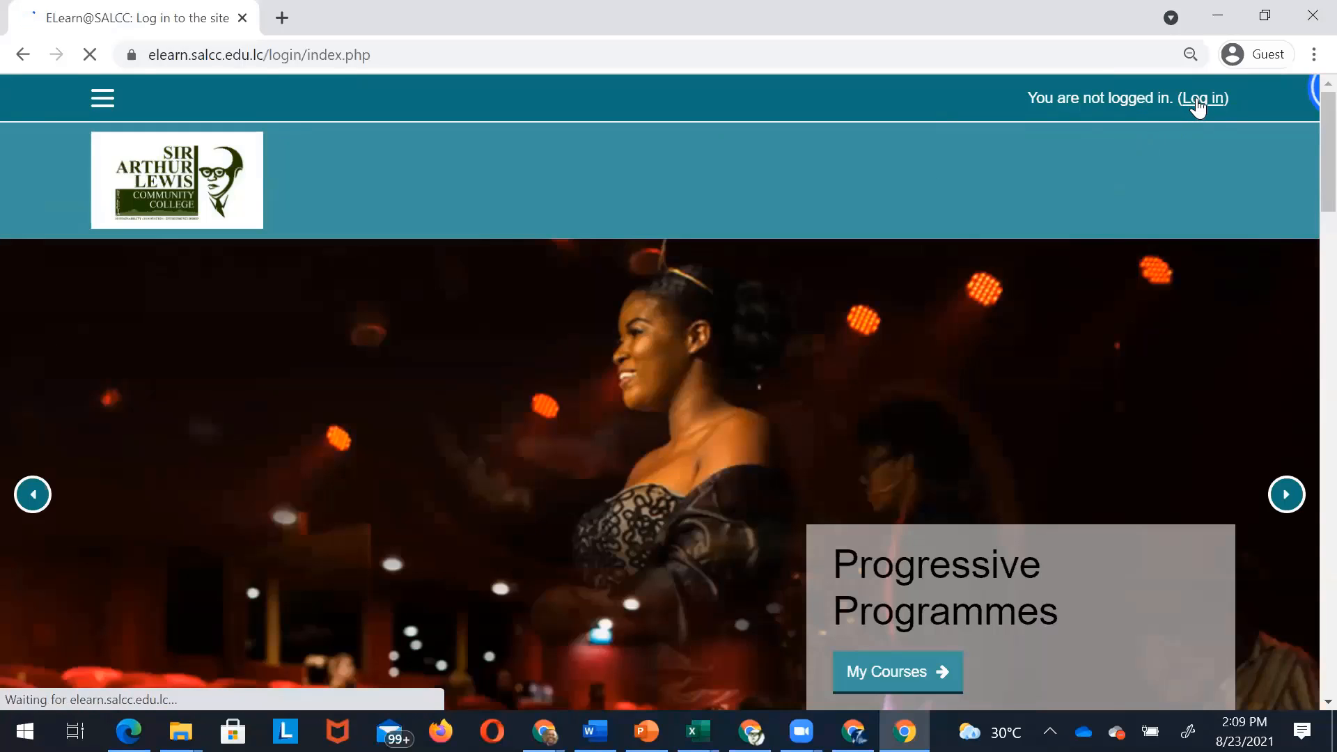
pyautogui.click(1200, 97)
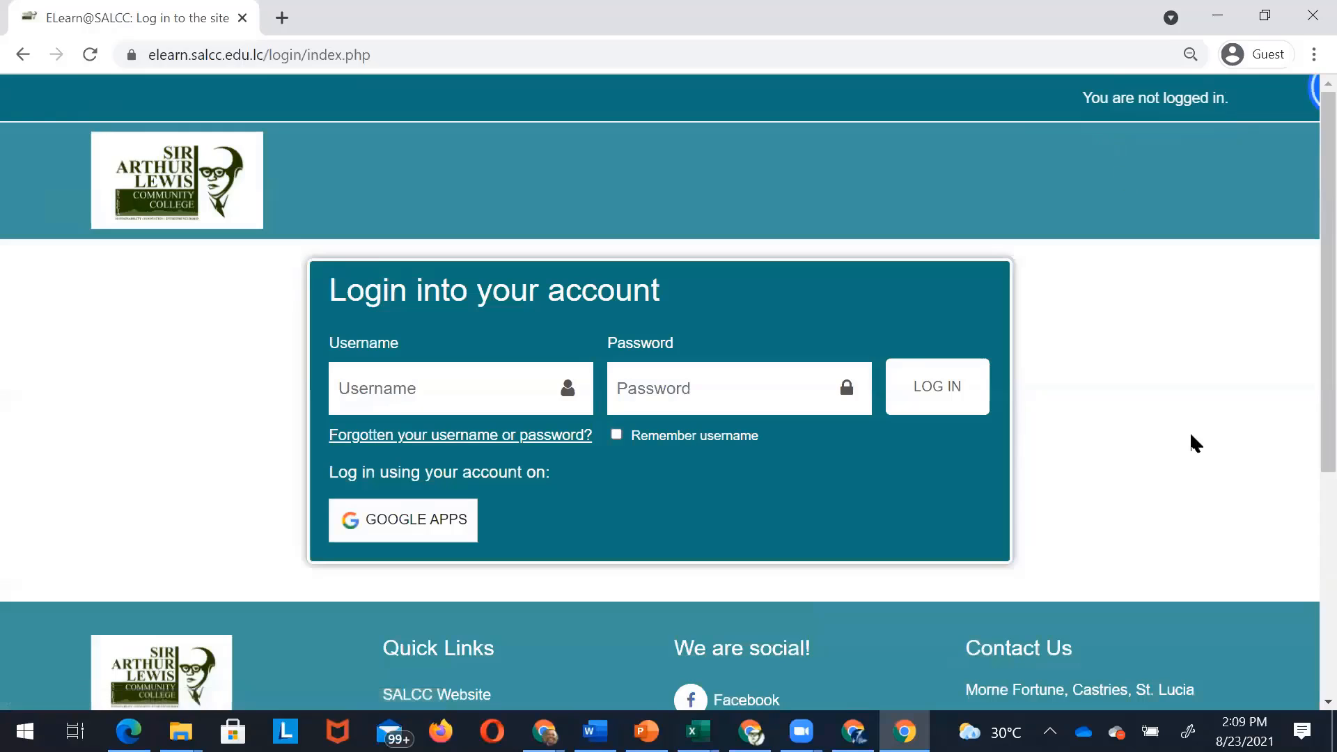
pyautogui.moveTo(1178, 454)
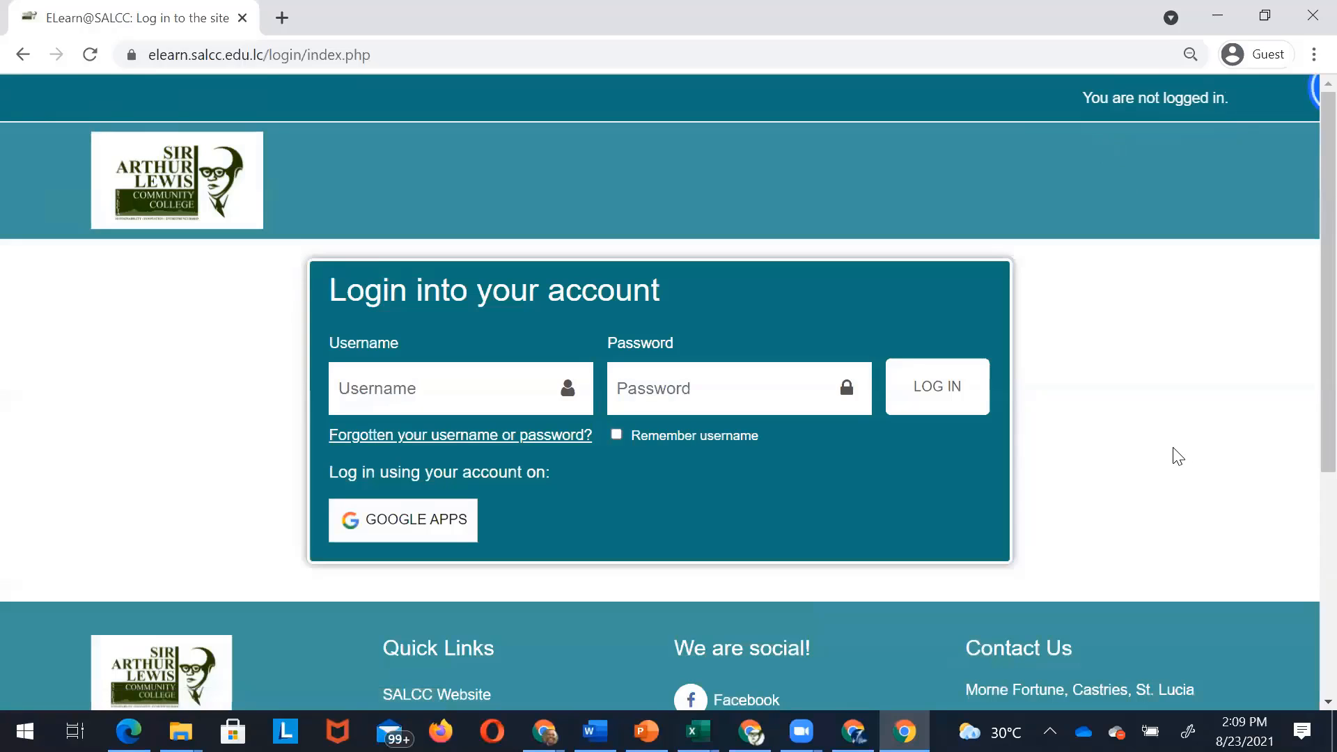
pyautogui.moveTo(759, 531)
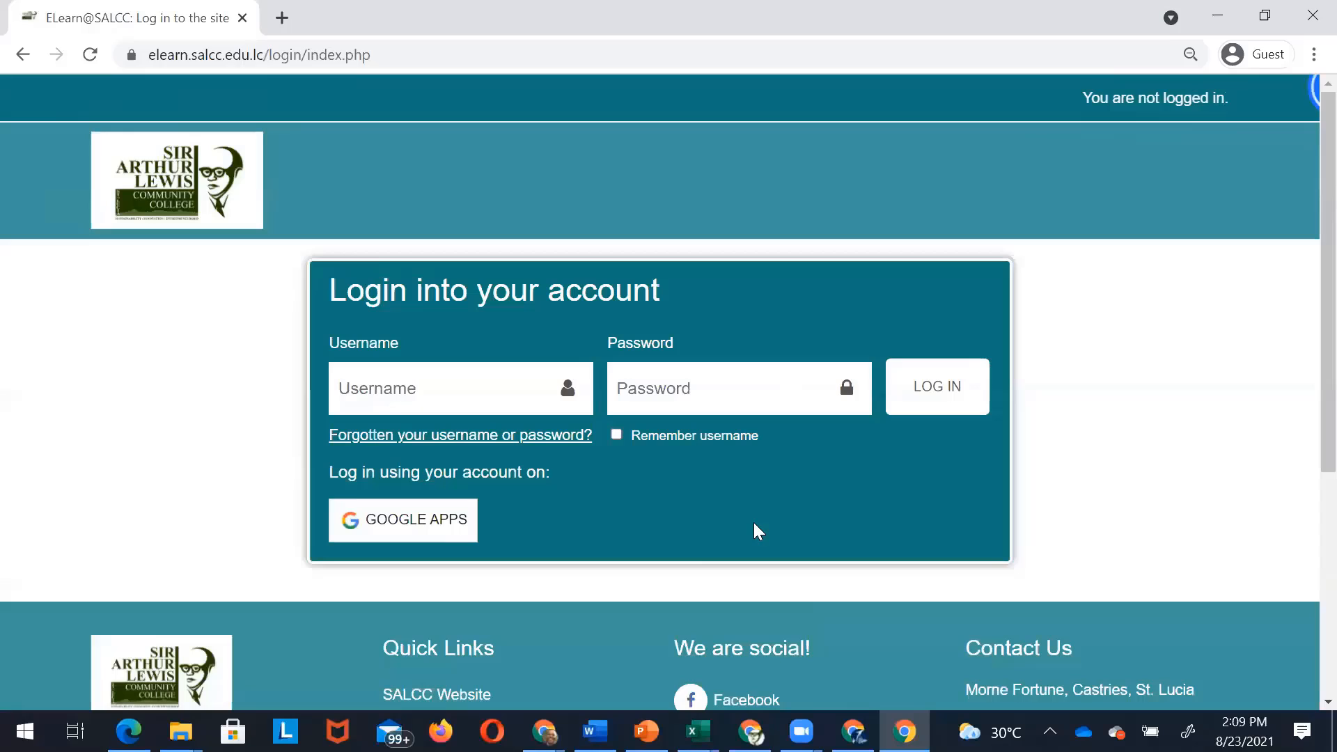
pyautogui.moveTo(744, 534)
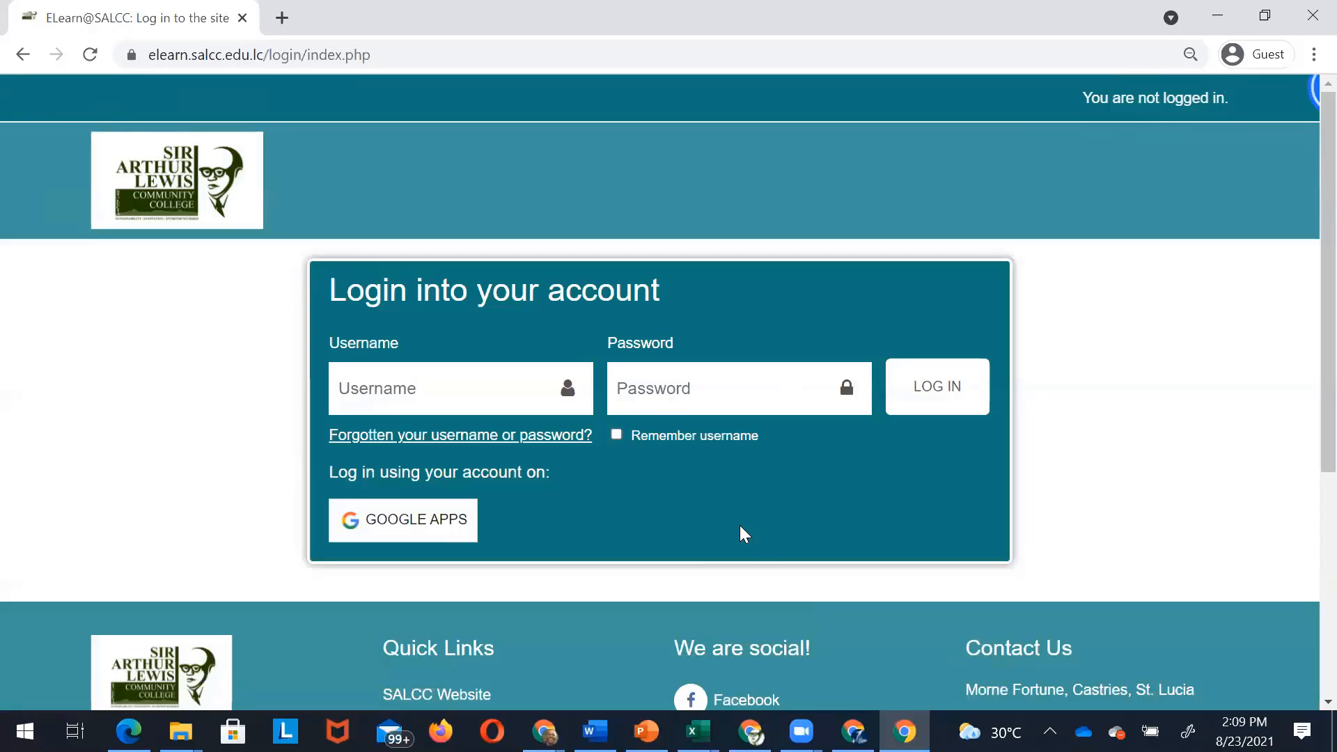
pyautogui.moveTo(1108, 353)
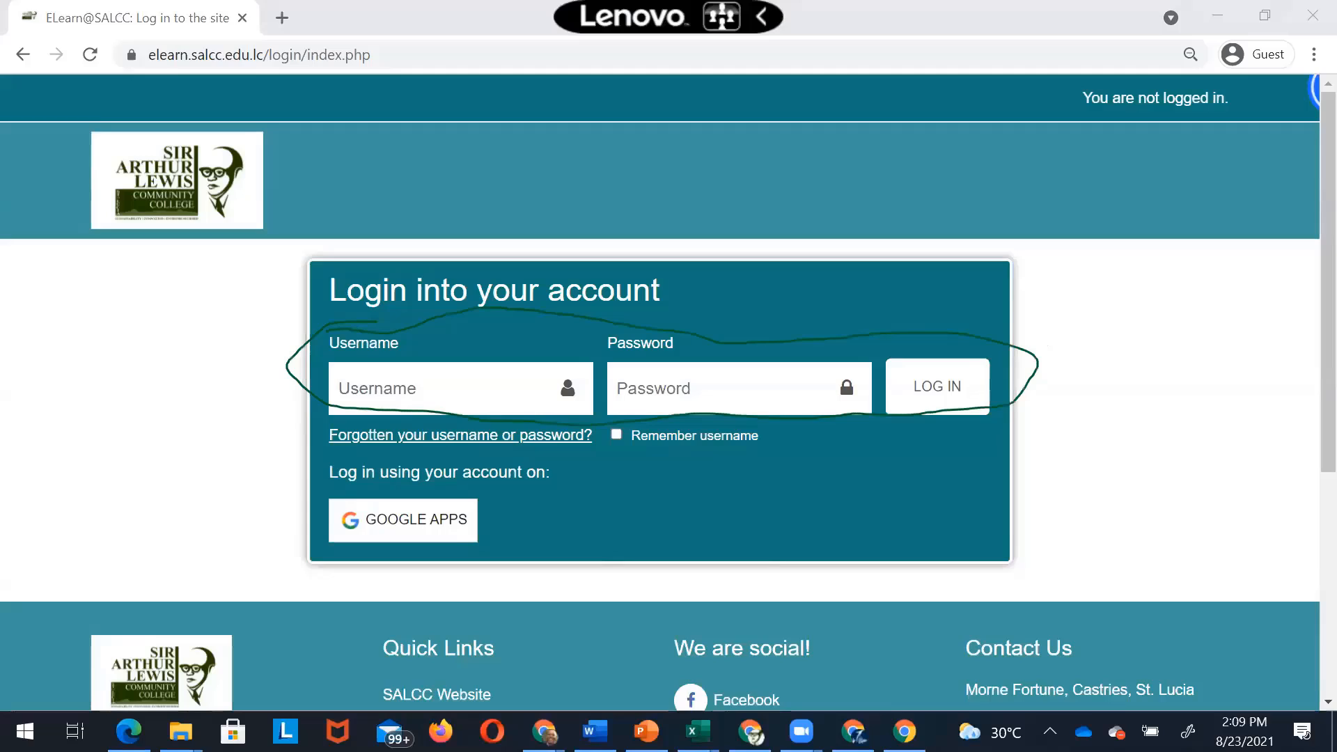
pyautogui.moveTo(854, 417)
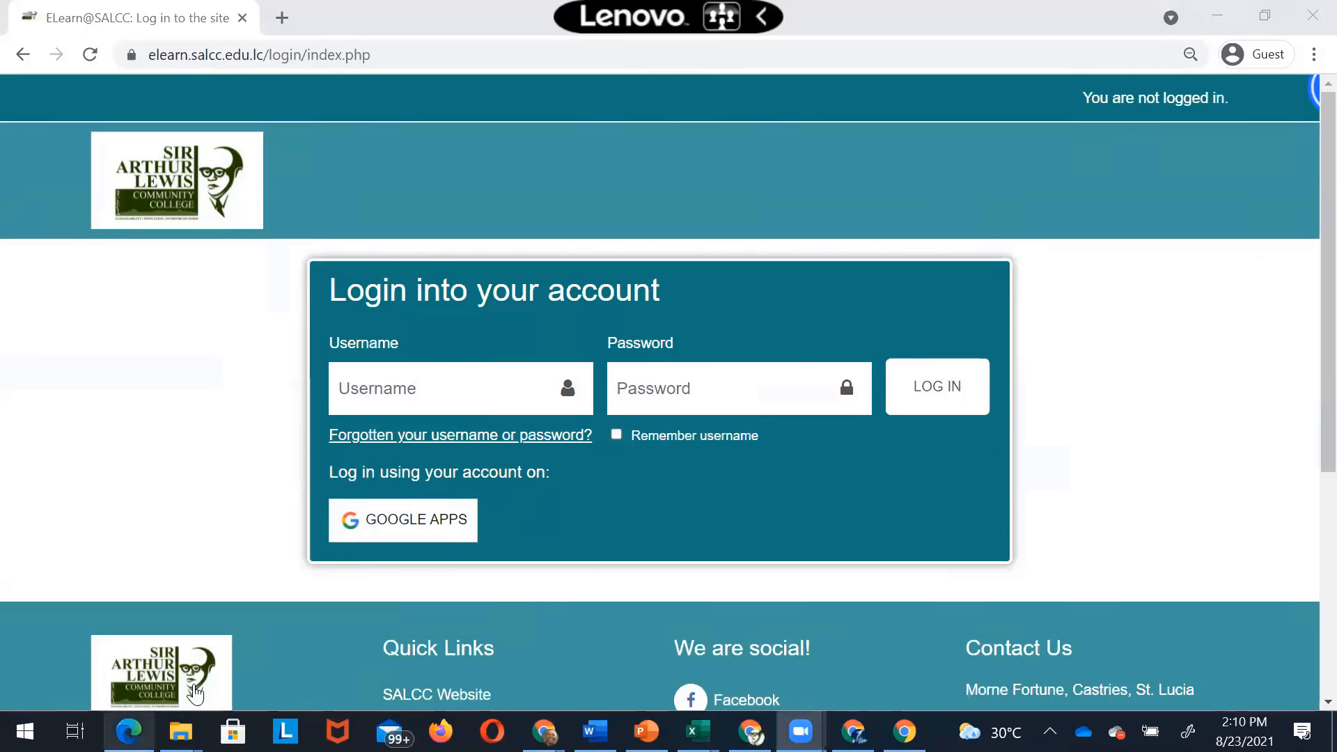
pyautogui.moveTo(234, 537)
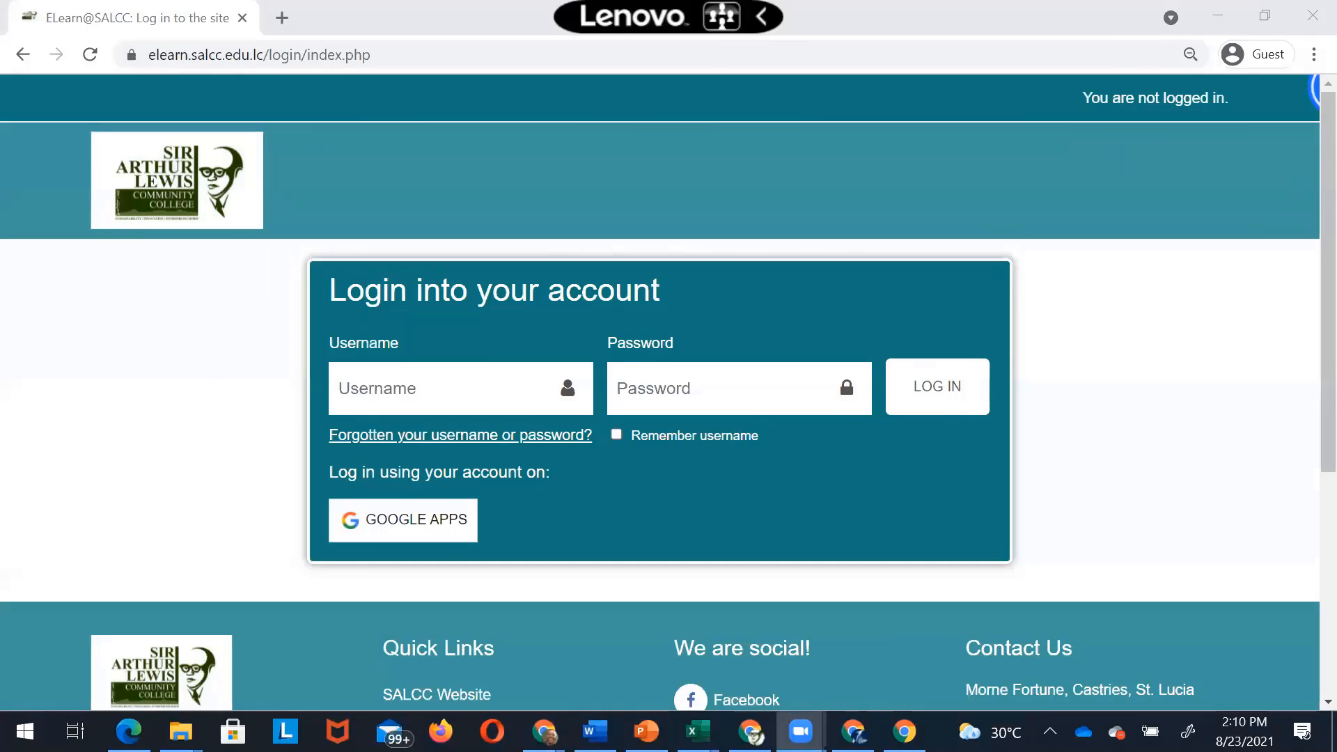
pyautogui.moveTo(736, 198)
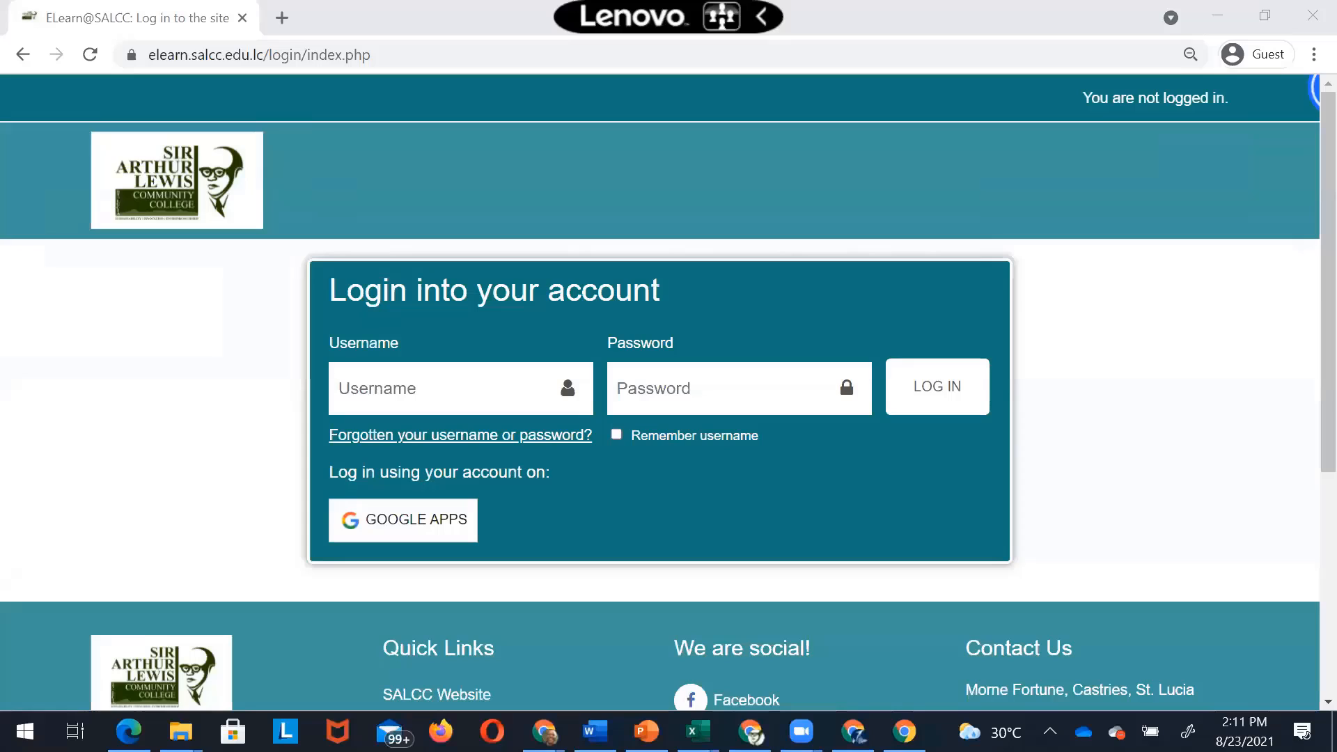
pyautogui.moveTo(856, 686)
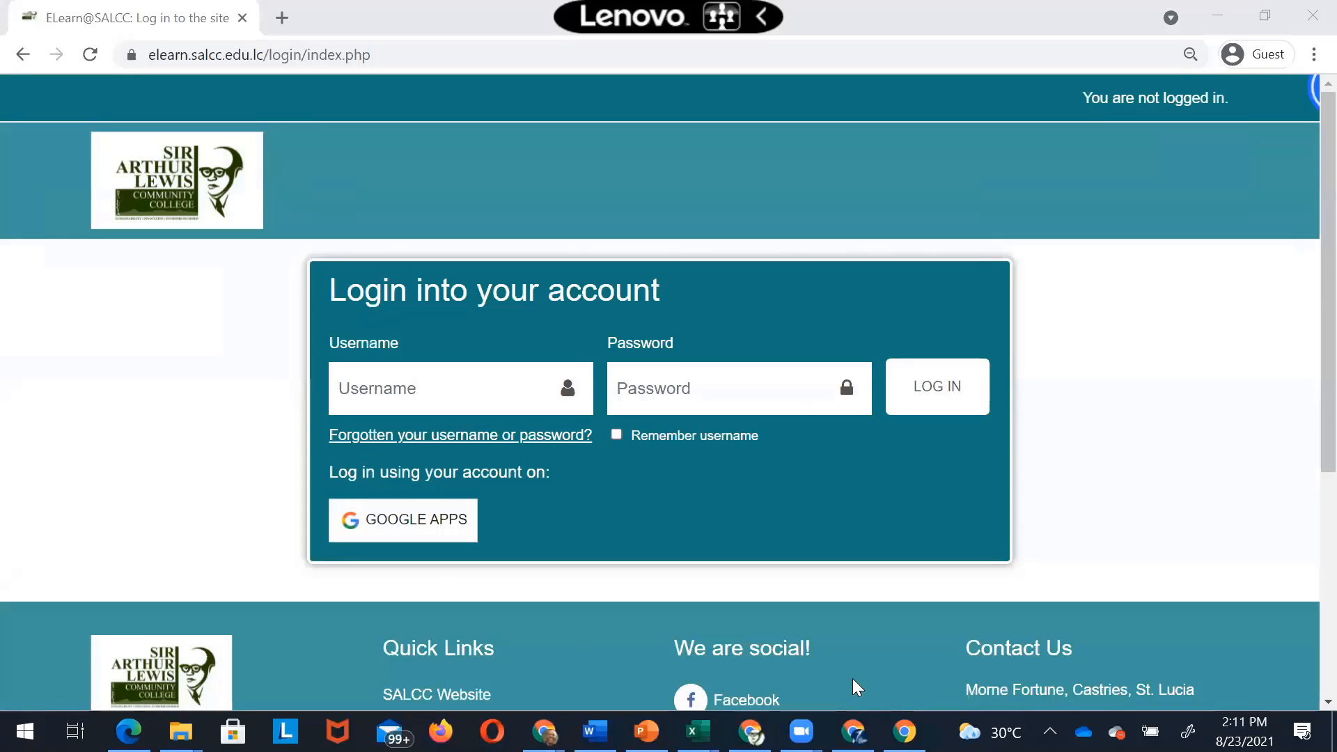
pyautogui.moveTo(895, 667)
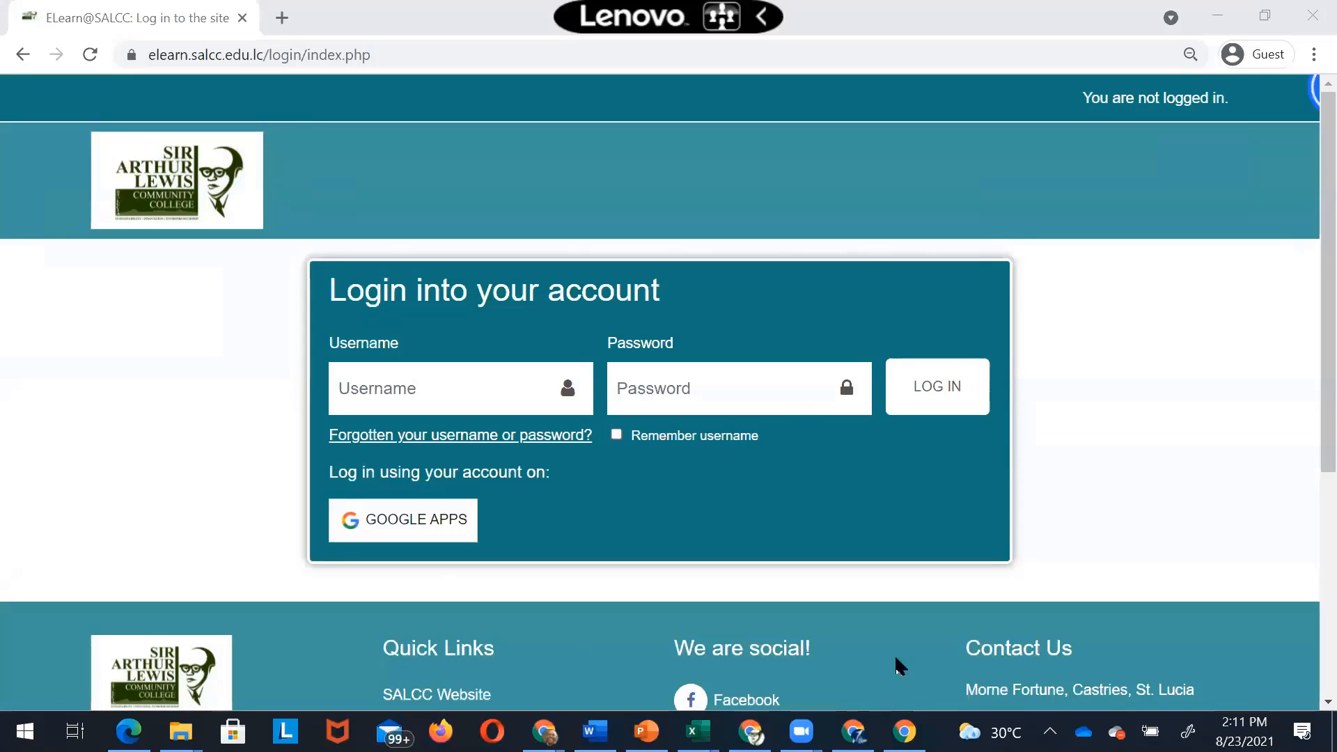
pyautogui.moveTo(352, 226)
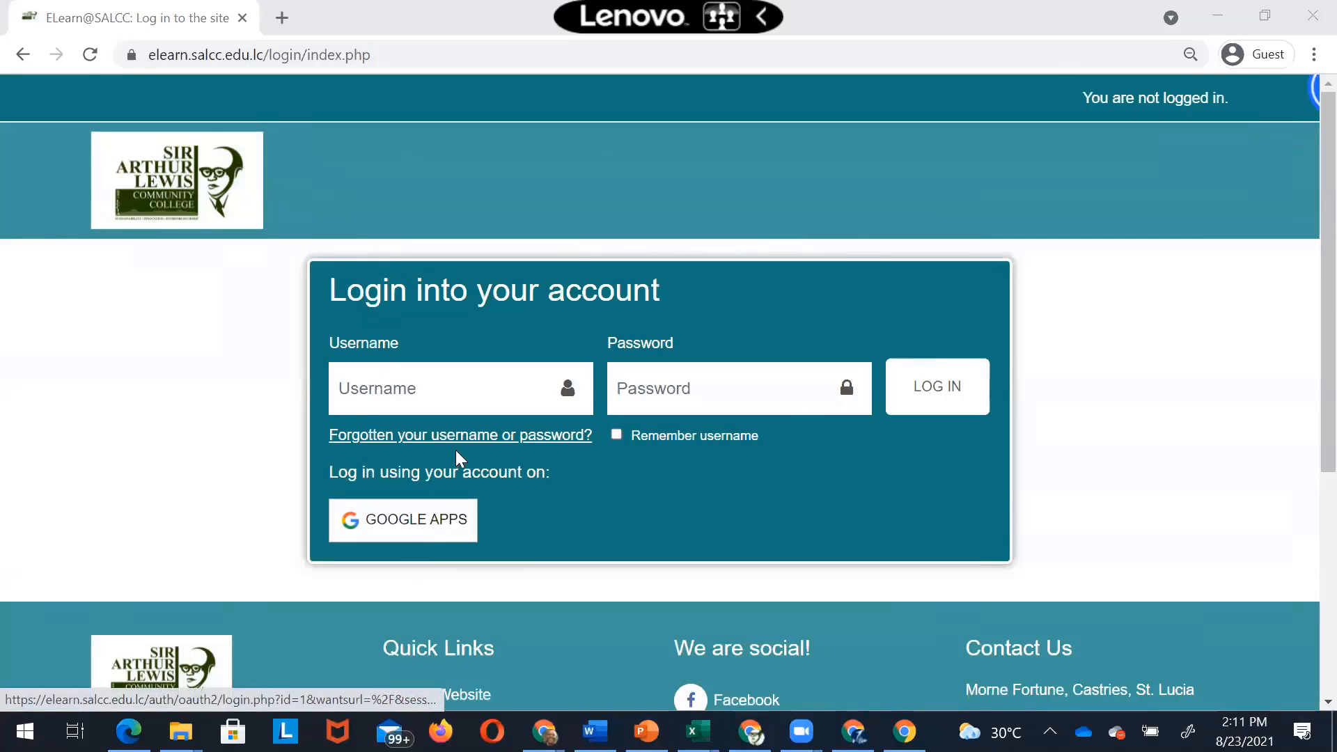
pyautogui.moveTo(631, 517)
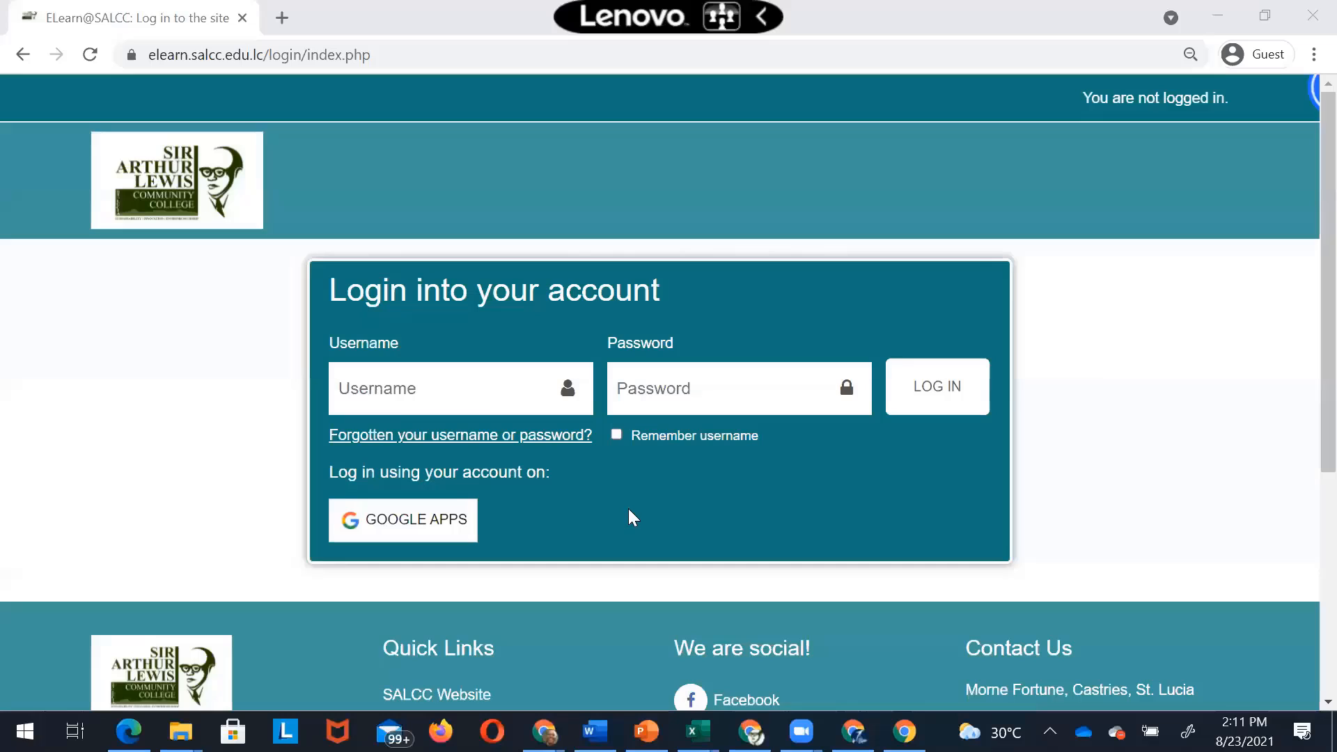
pyautogui.moveTo(418, 519)
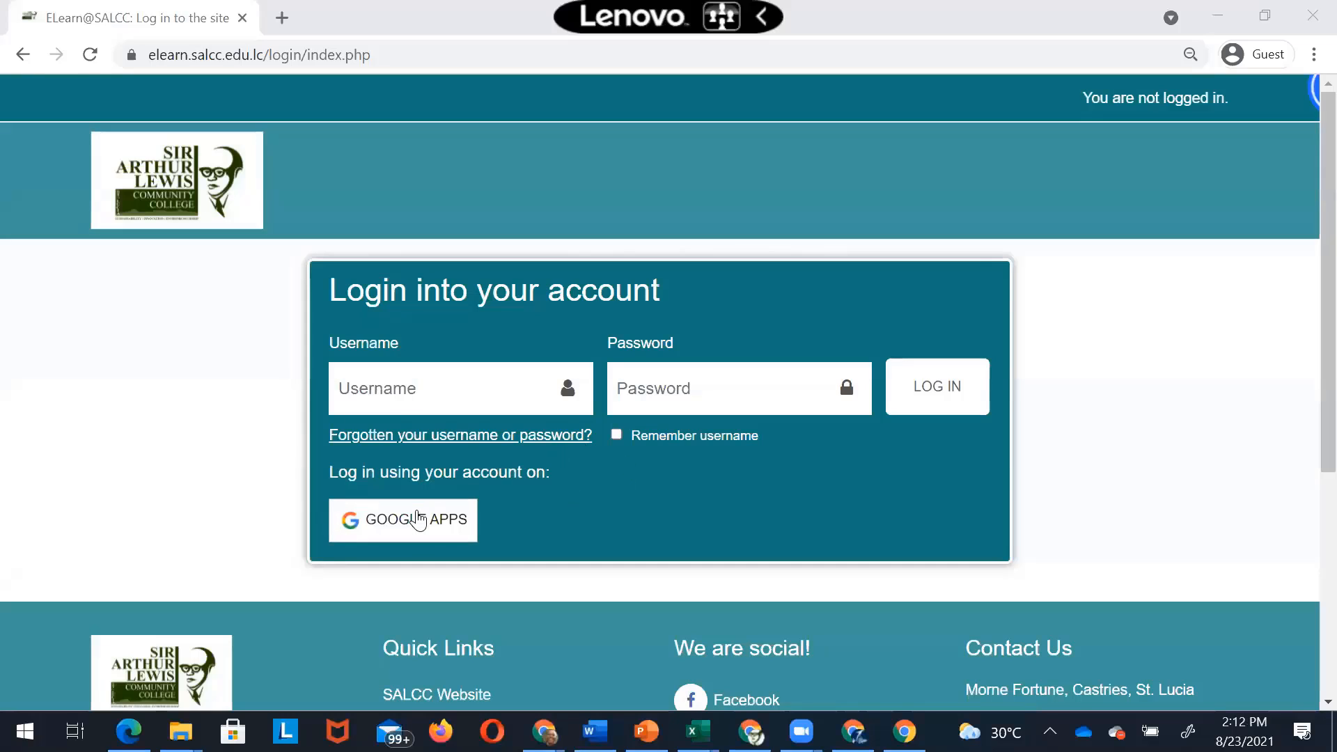
# Choose Google sign-in and submit the student email ending in apps.salcc.edu.lc to reach the password step.
pyautogui.click(403, 519)
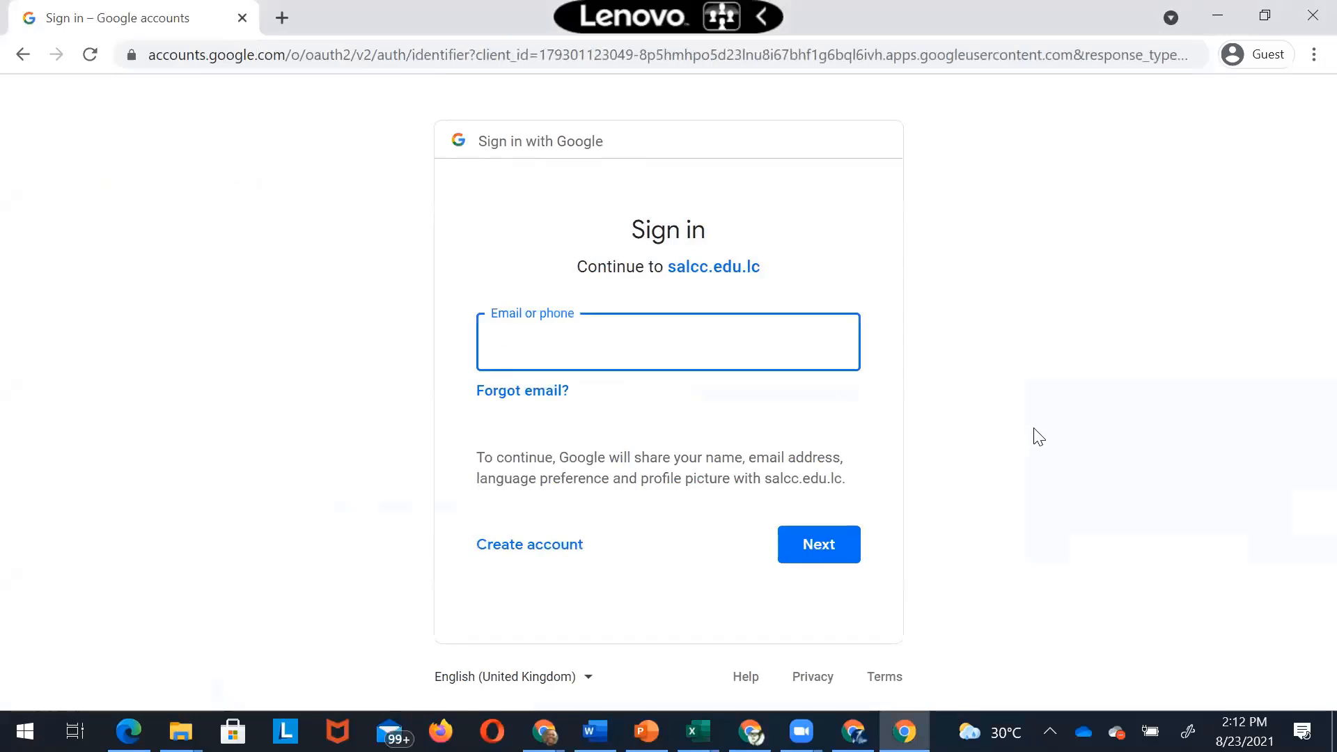
pyautogui.click(667, 342)
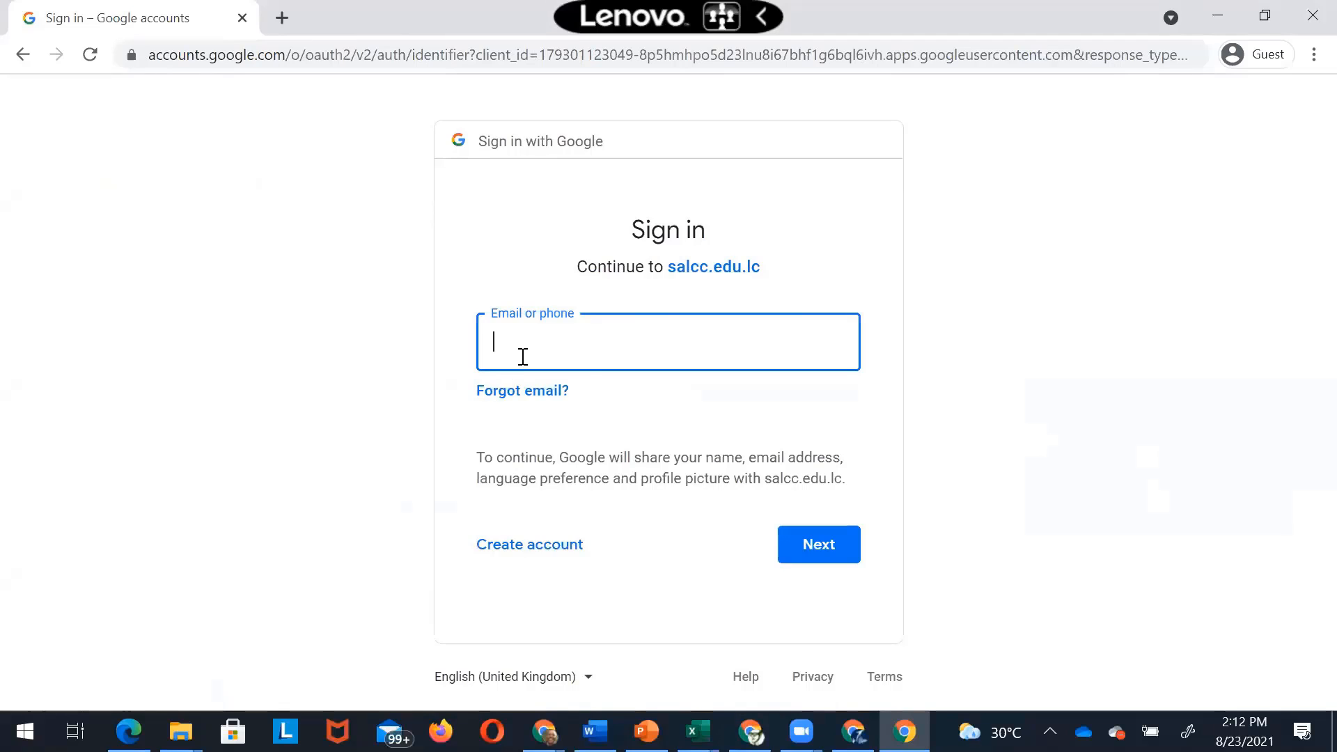
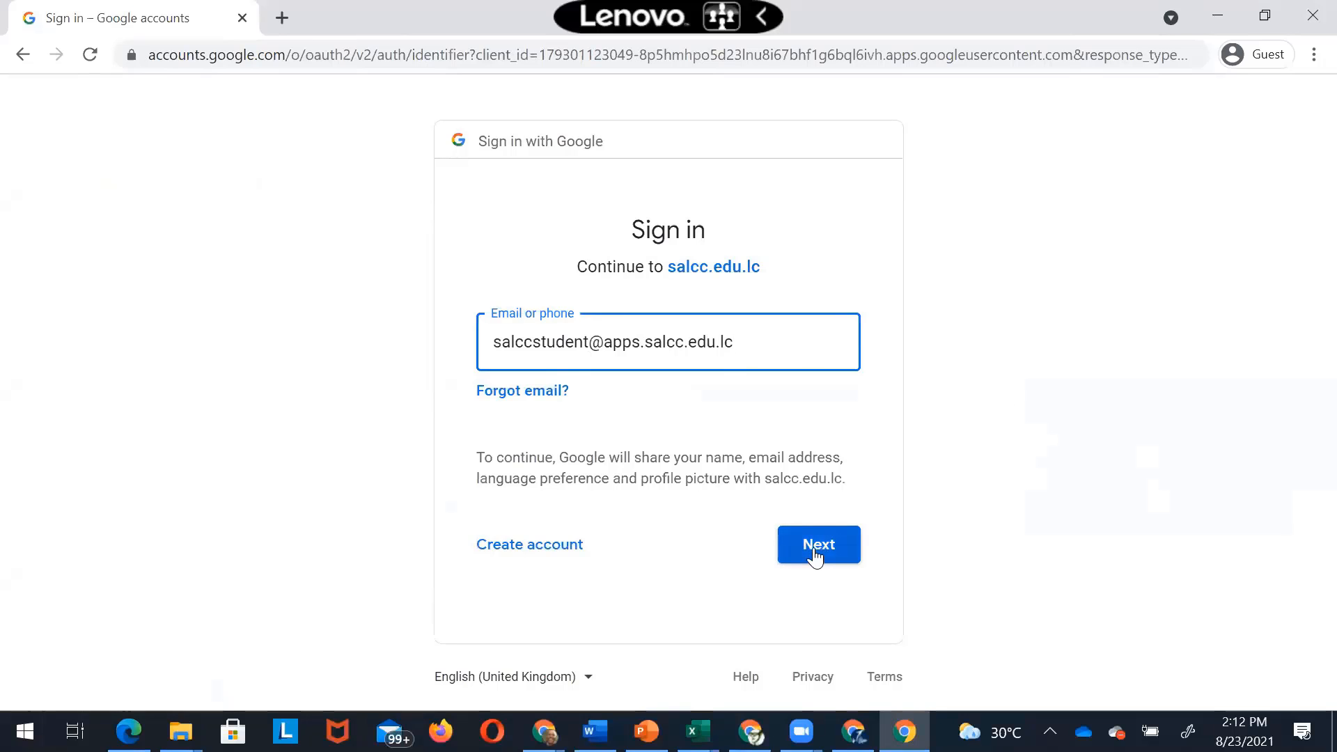
pyautogui.click(816, 545)
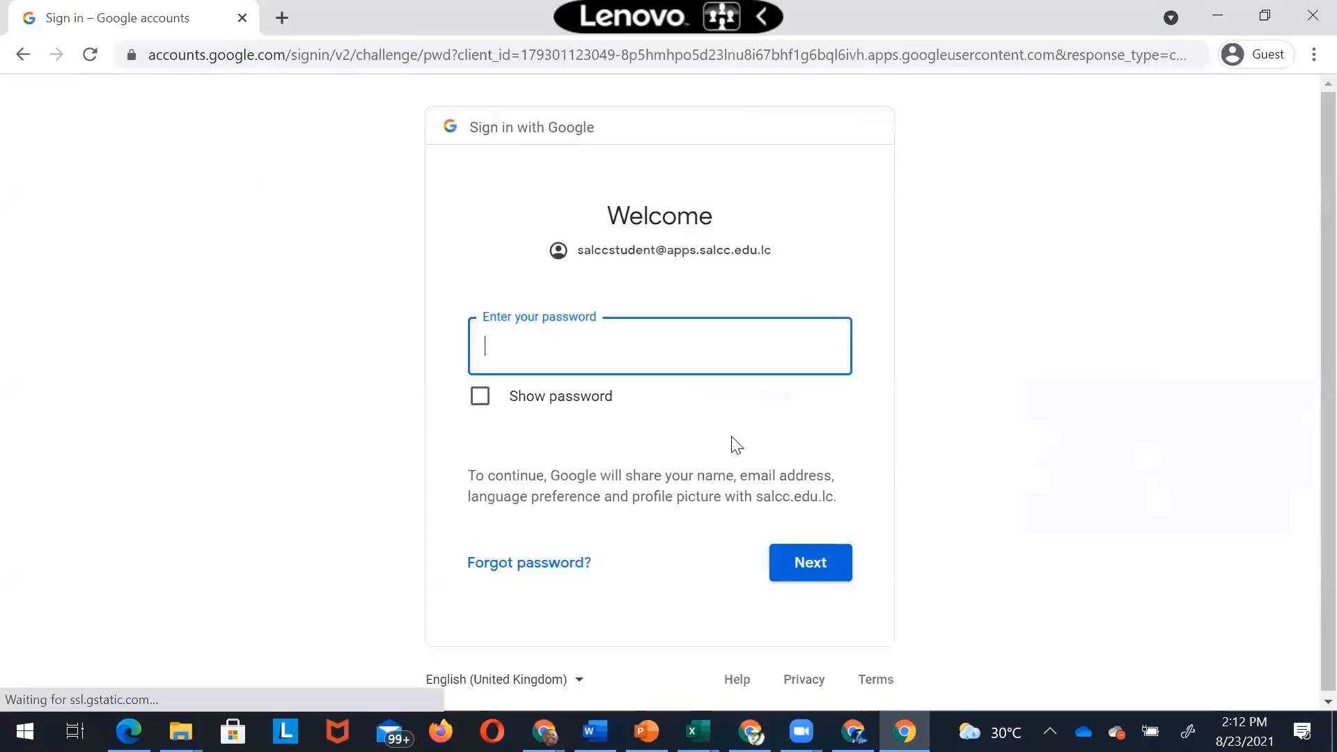
# Submit the account password, landing on the student Dashboard signed in.
pyautogui.write('***')
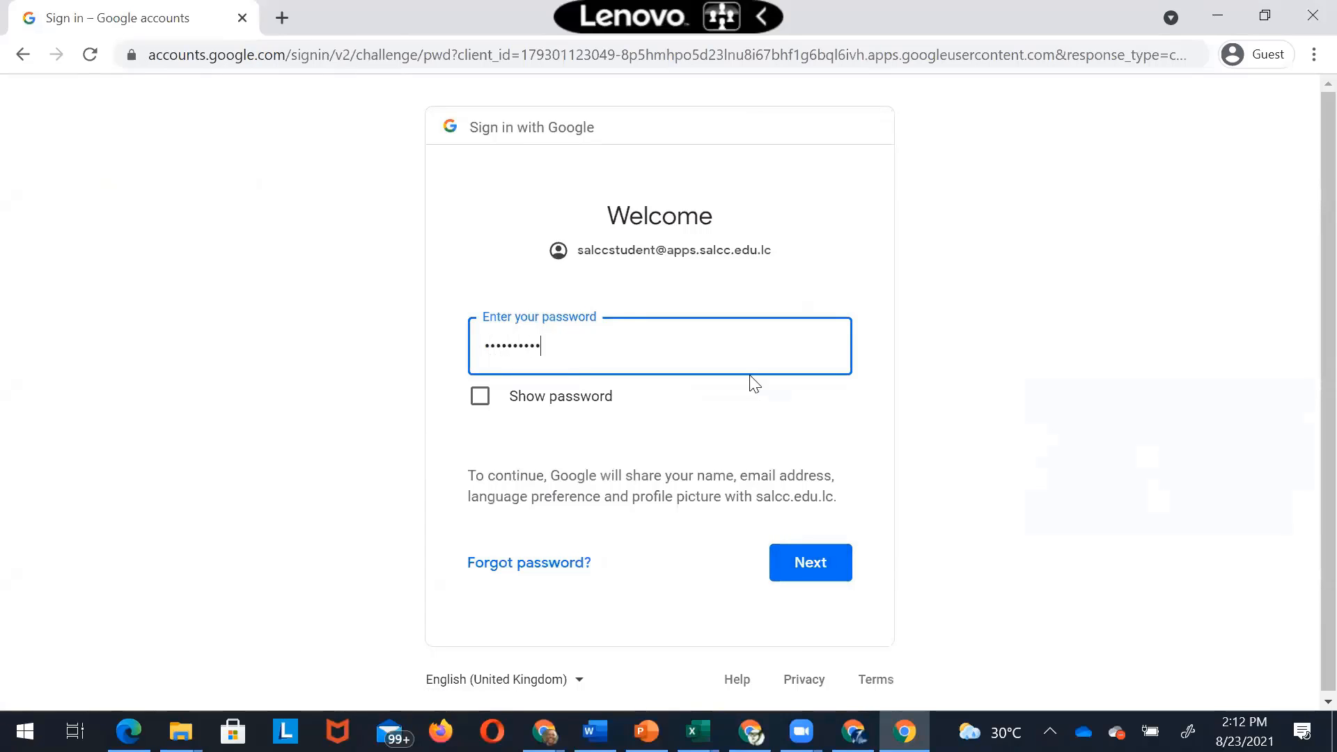
pyautogui.click(809, 561)
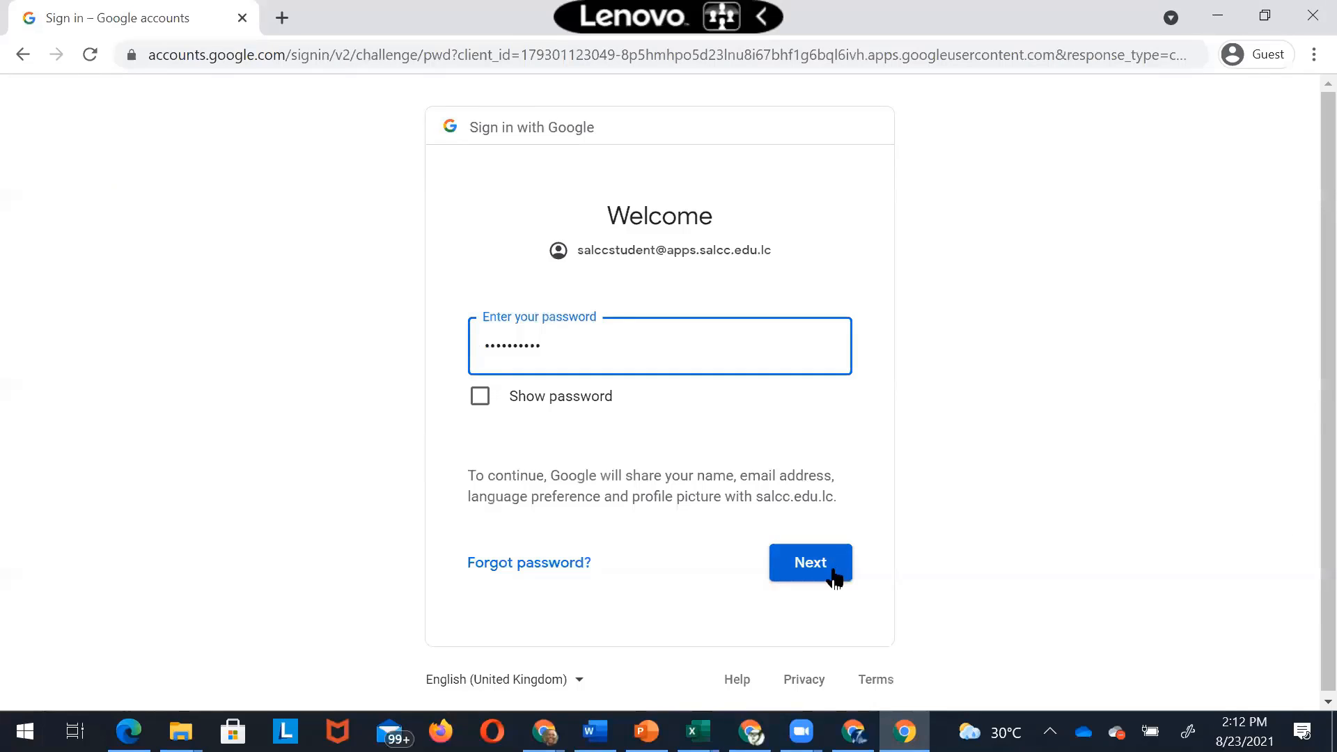
pyautogui.click(809, 562)
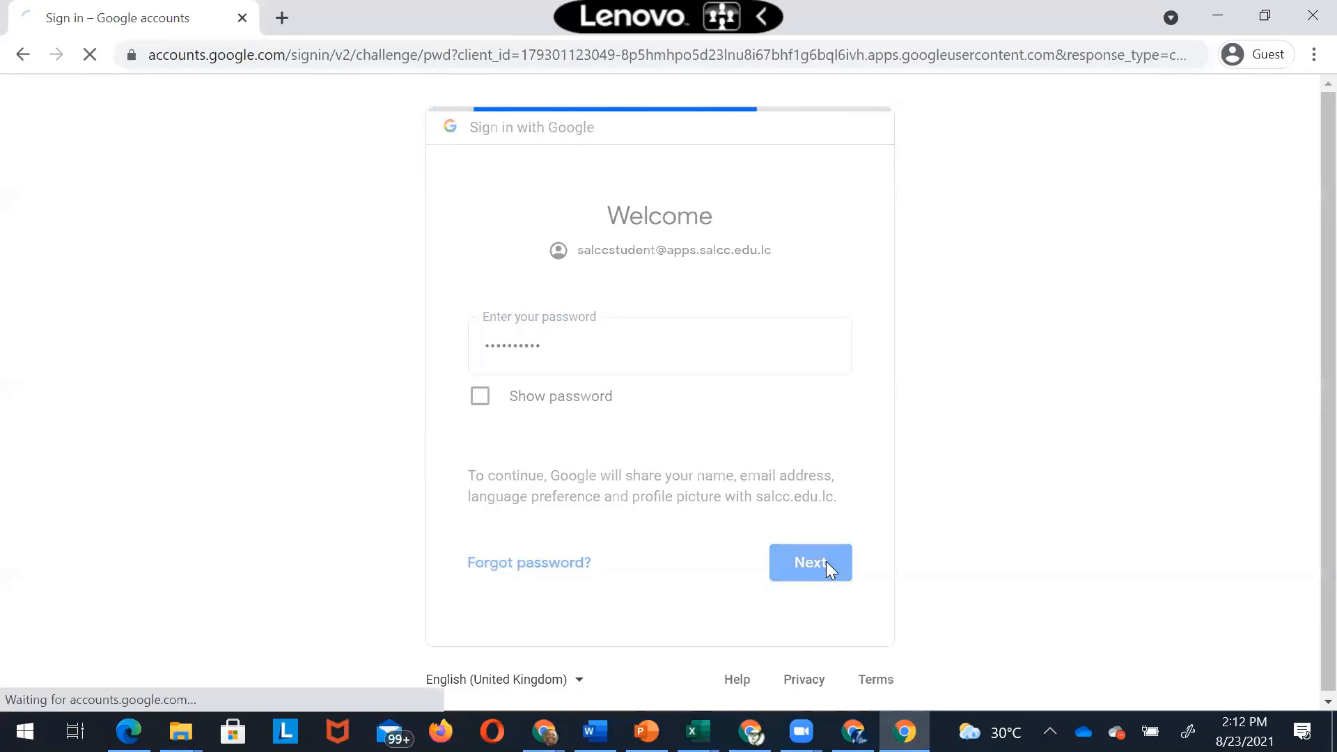
pyautogui.click(809, 561)
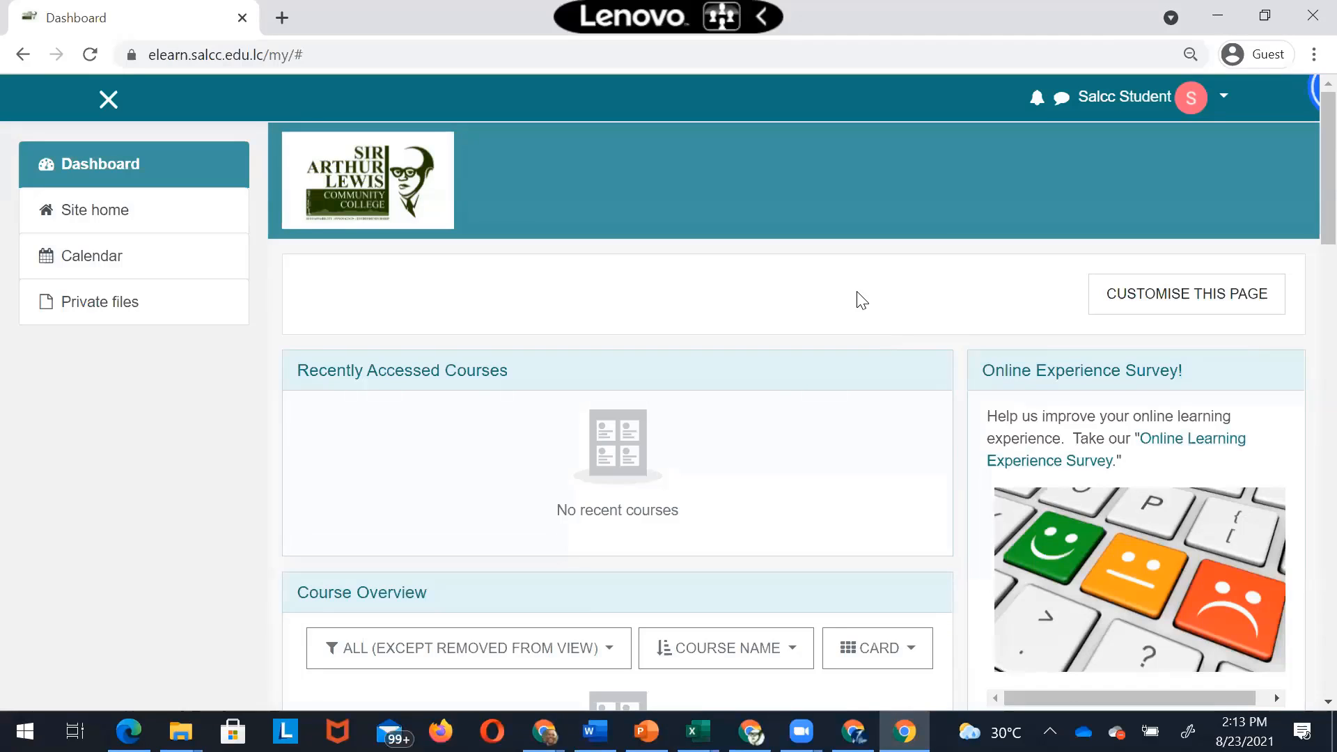
pyautogui.moveTo(919, 365)
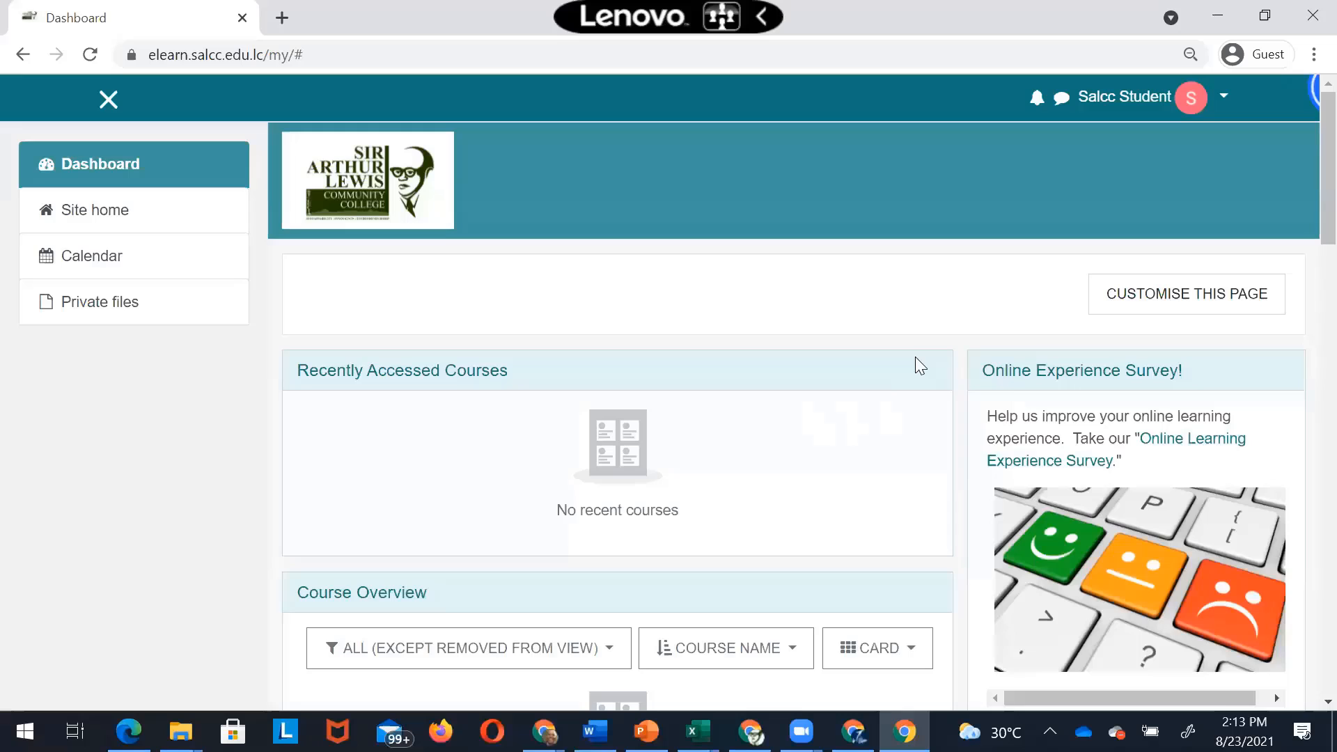
pyautogui.scroll(-3)
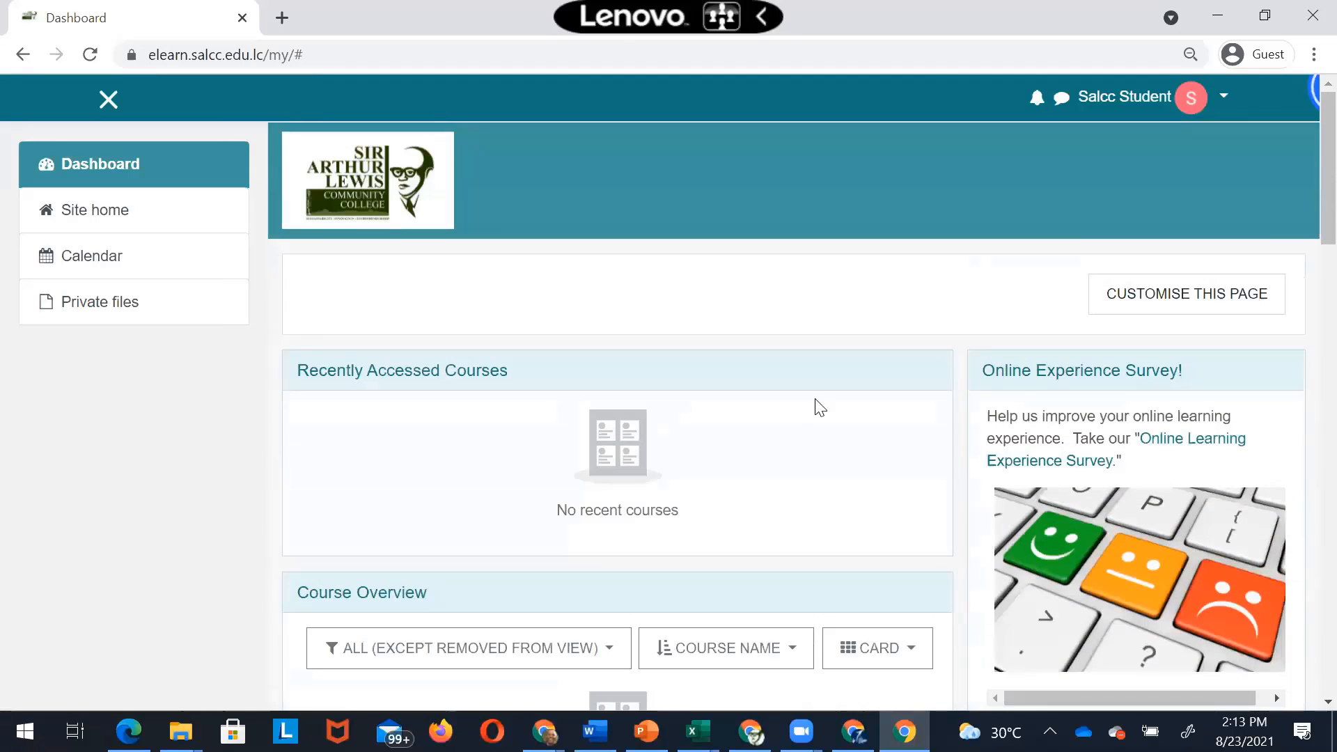
pyautogui.moveTo(806, 330)
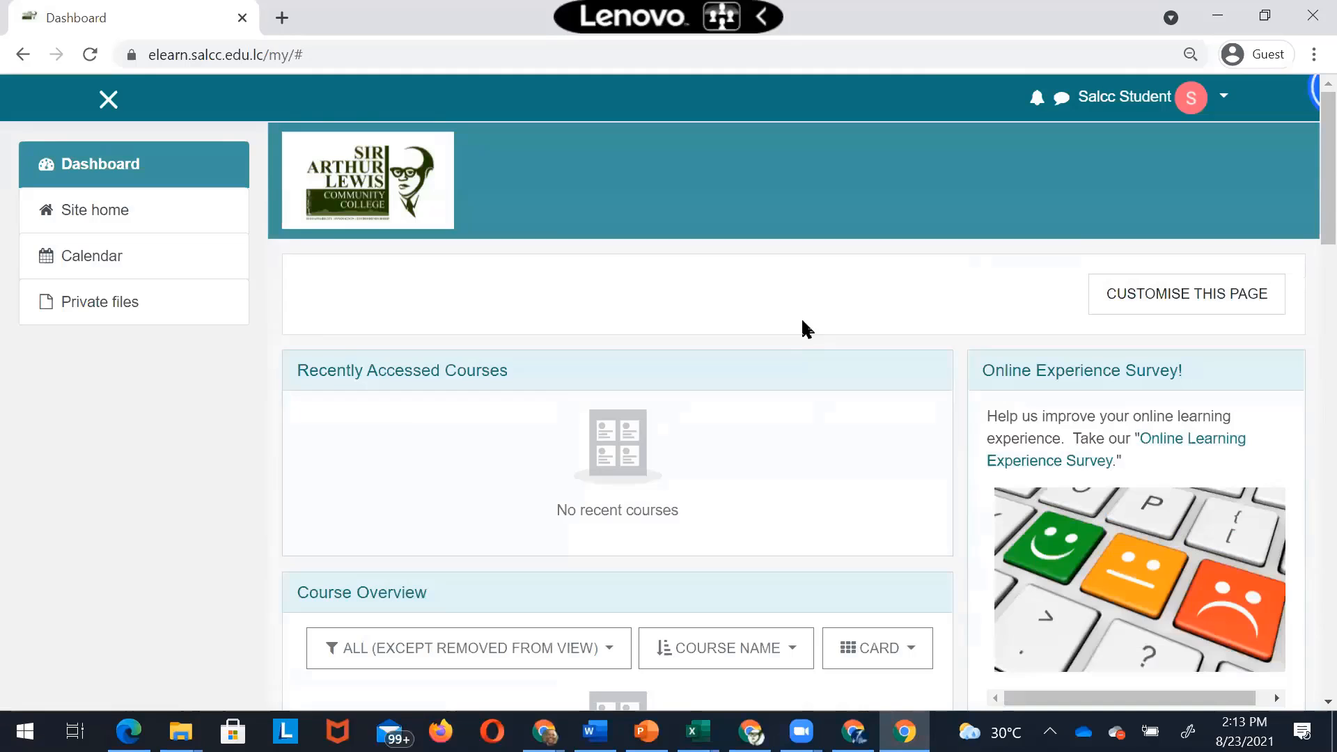
pyautogui.scroll(-3)
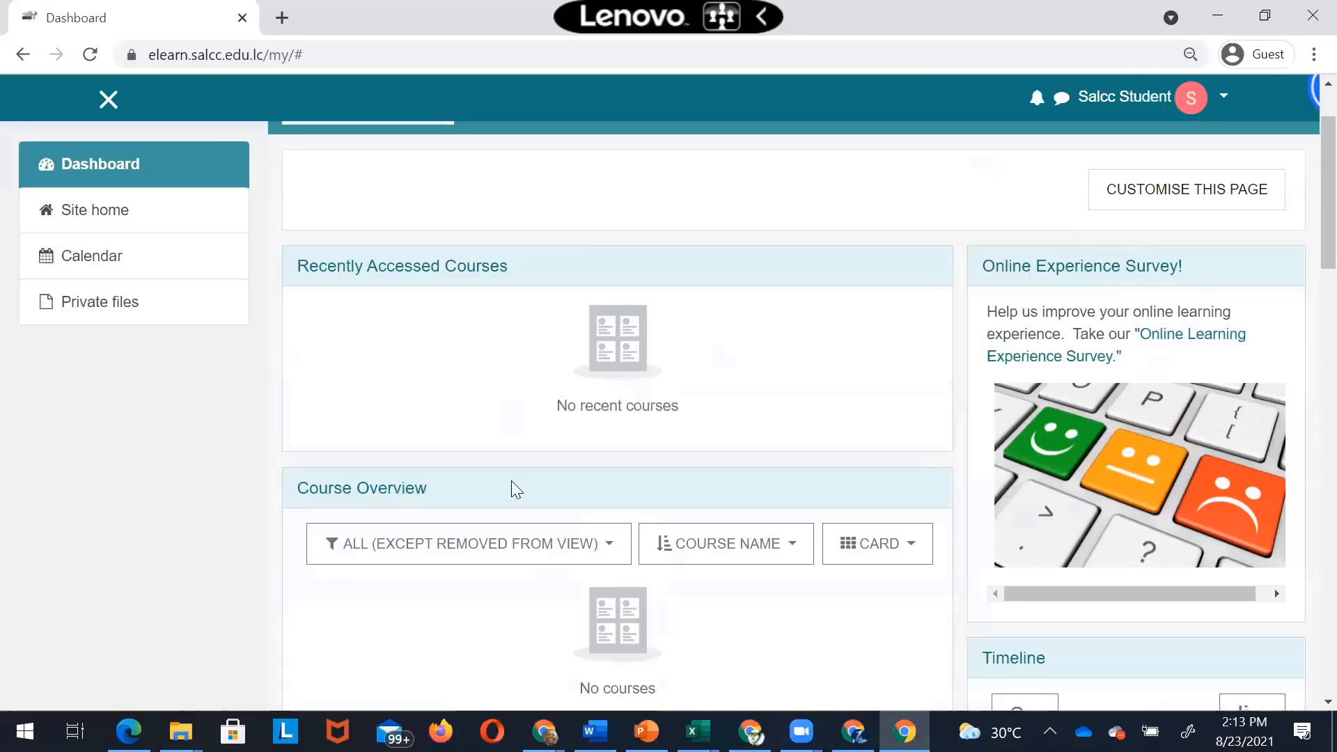
pyautogui.moveTo(802, 397)
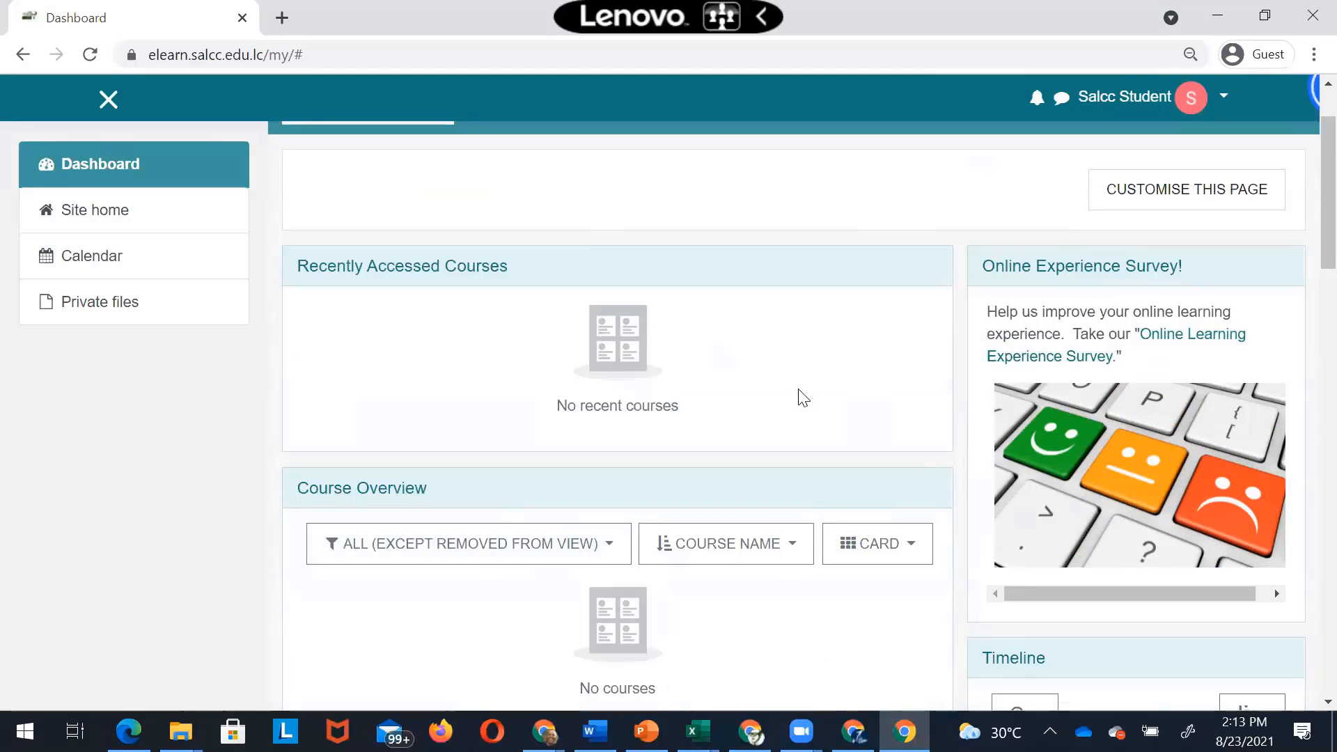
pyautogui.moveTo(687, 620)
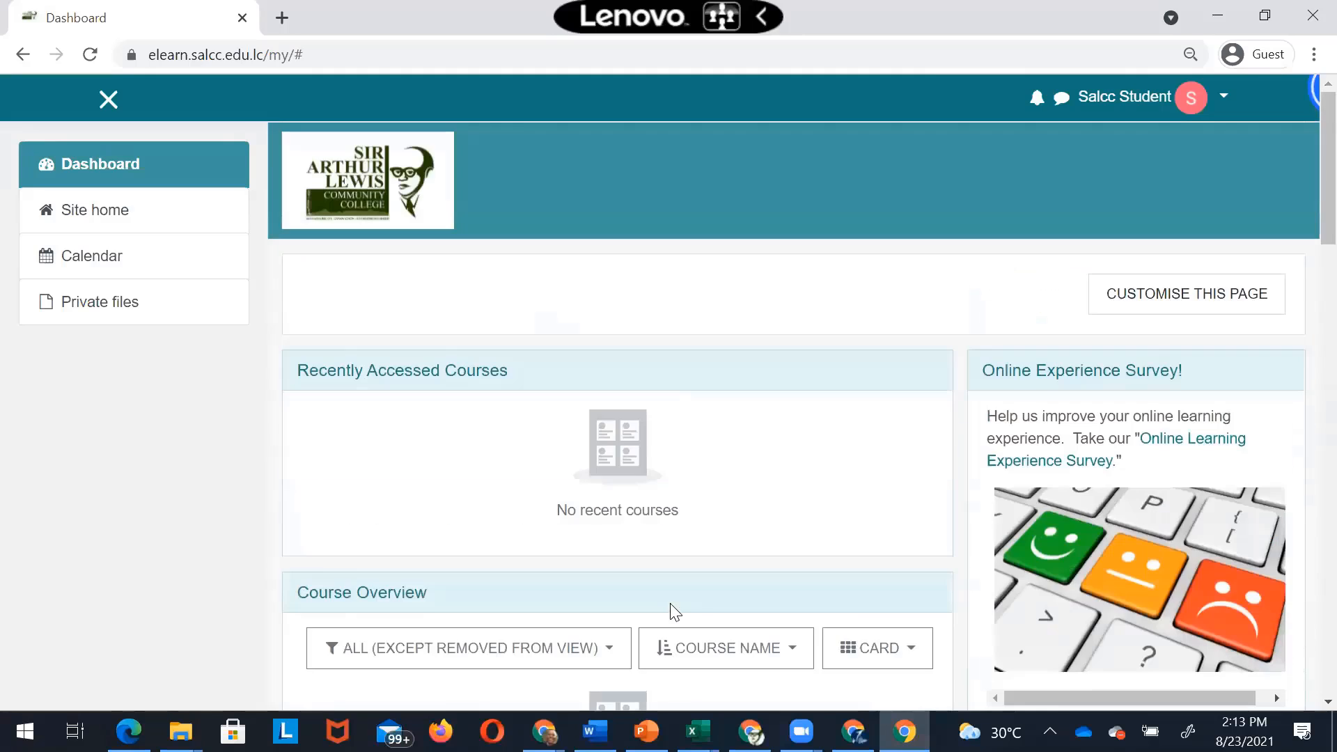
pyautogui.moveTo(715, 535)
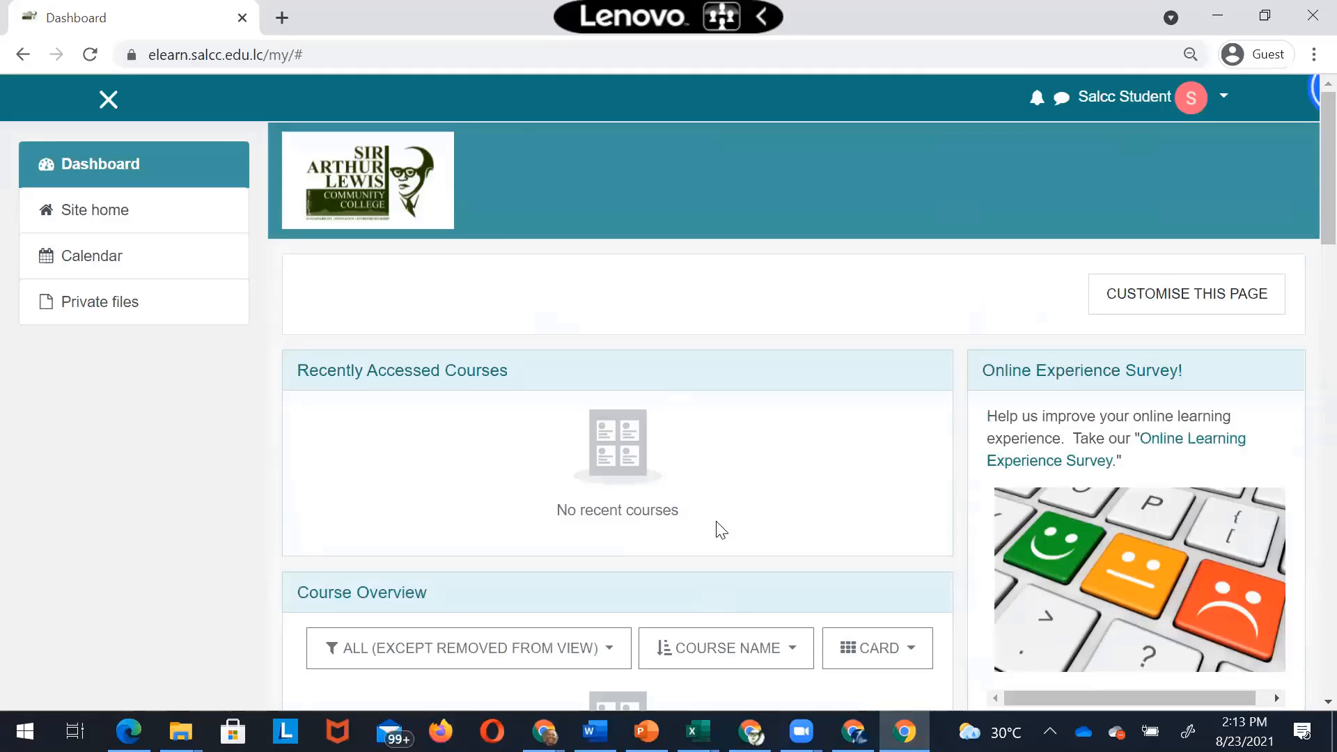
pyautogui.scroll(-3)
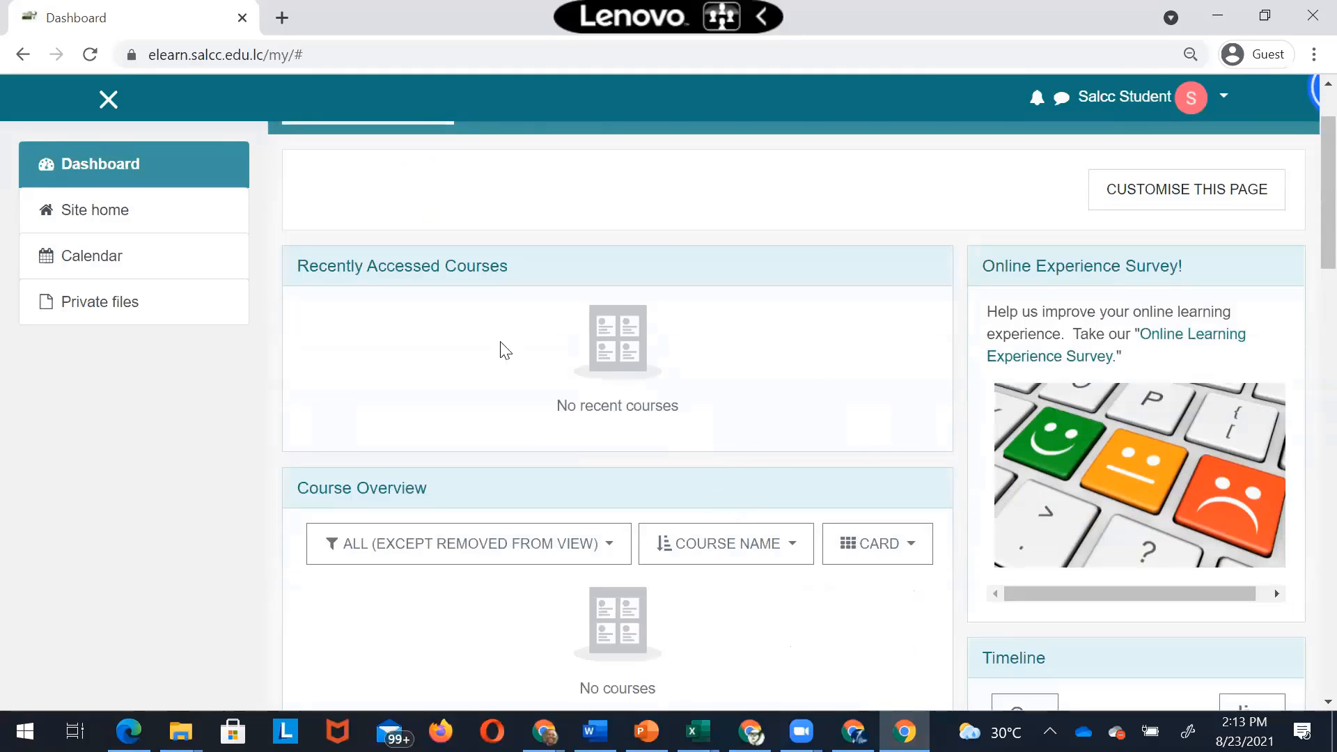
pyautogui.moveTo(674, 667)
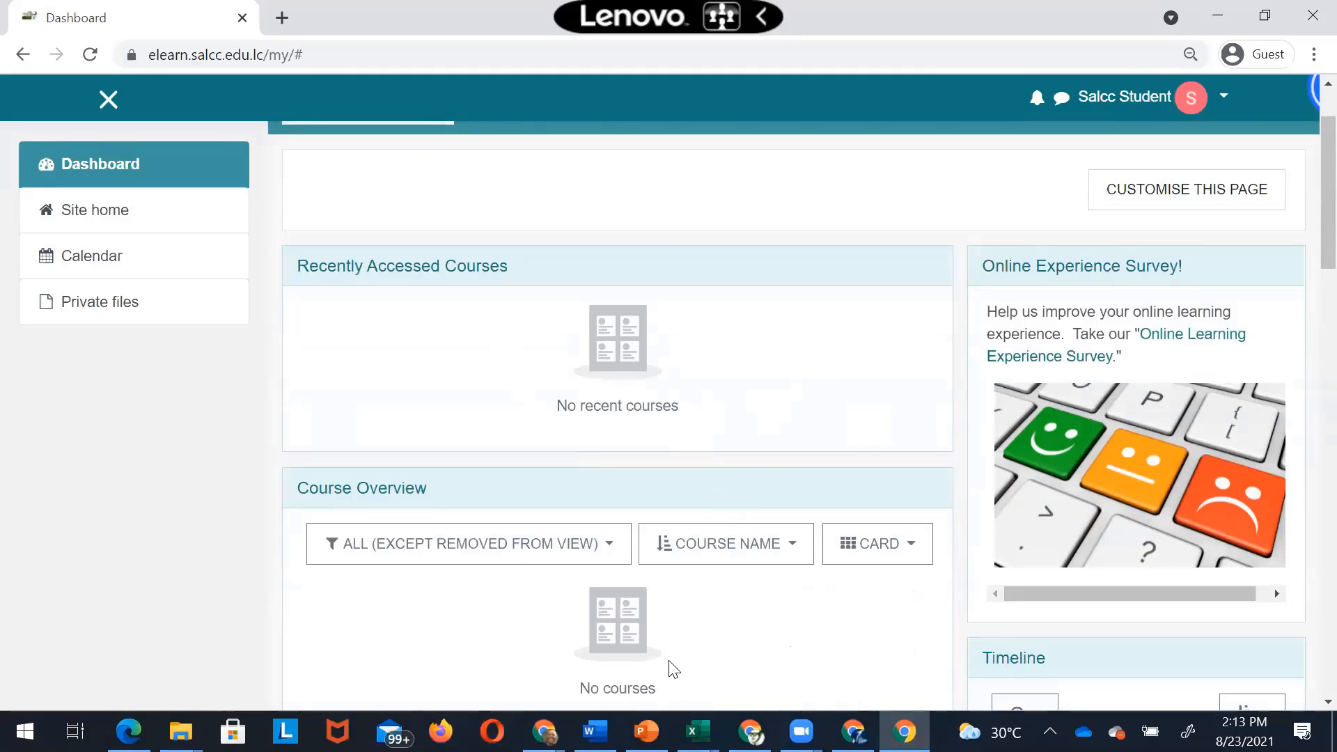
pyautogui.moveTo(676, 639)
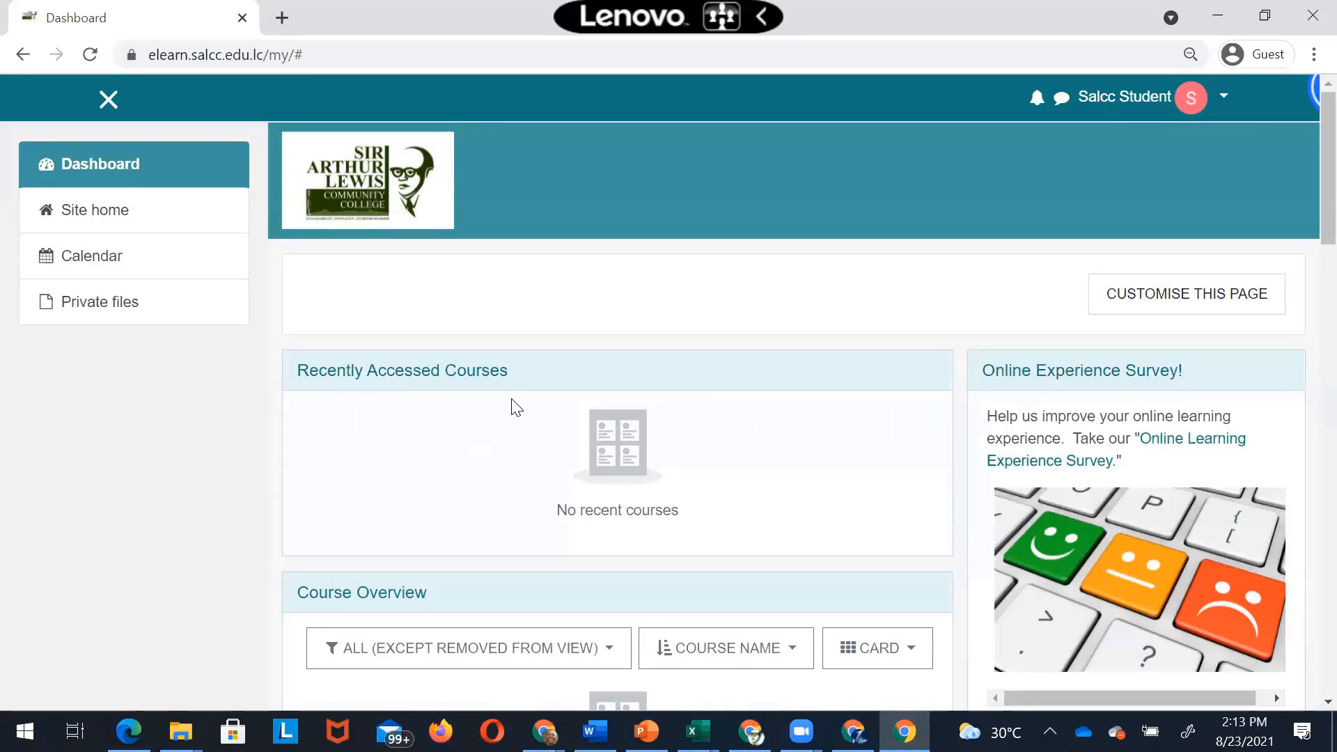
pyautogui.moveTo(498, 417)
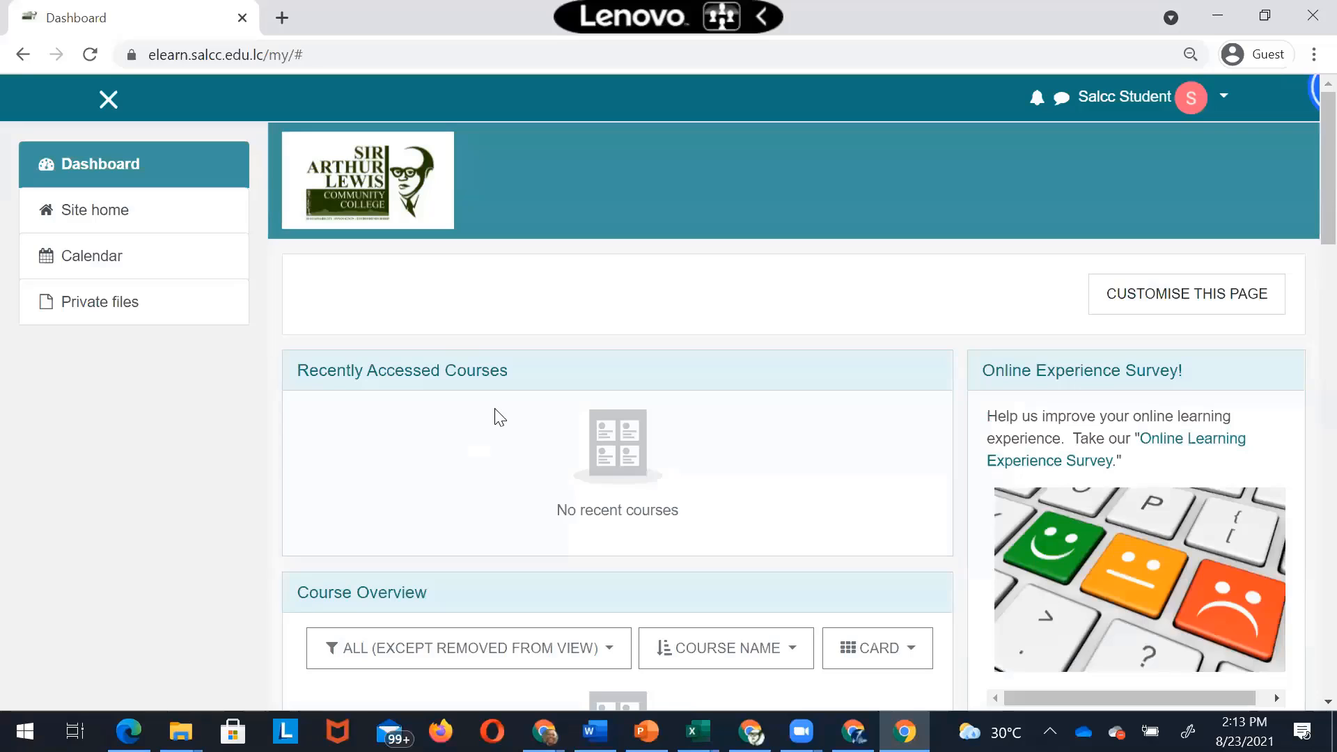